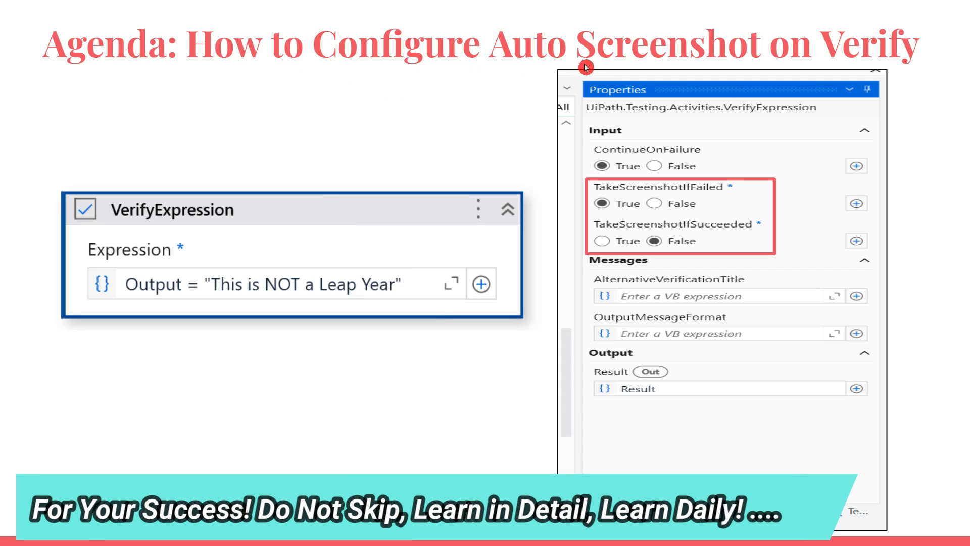
pyautogui.moveTo(909, 71)
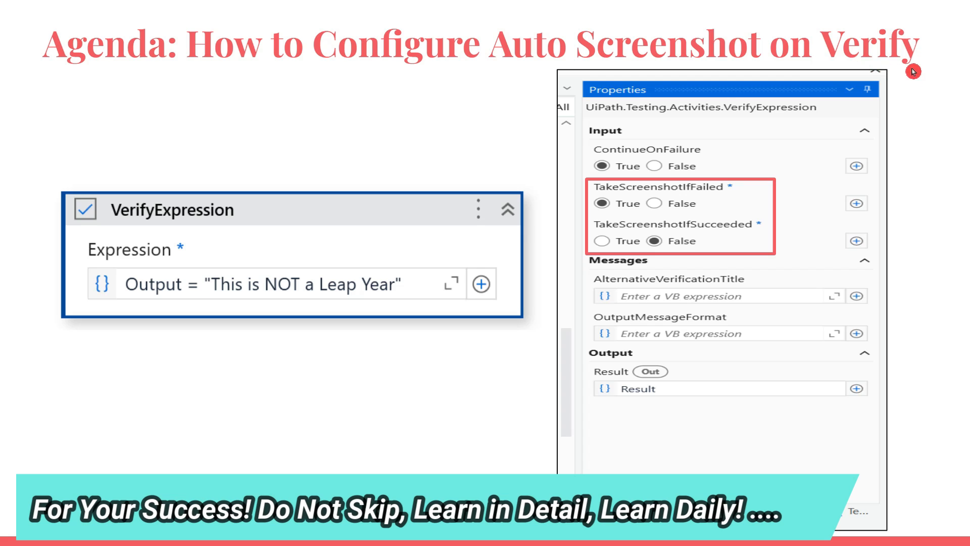
pyautogui.moveTo(242, 187)
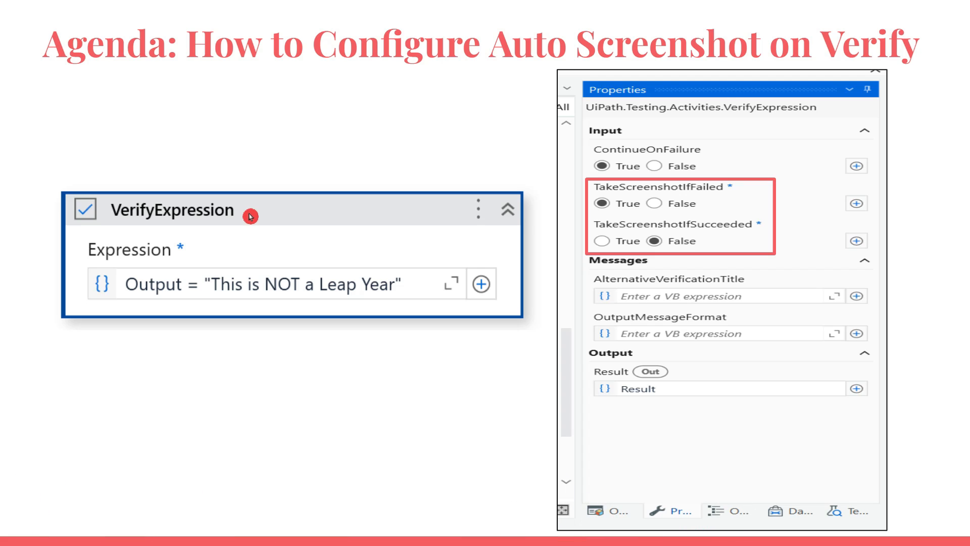
pyautogui.moveTo(287, 224)
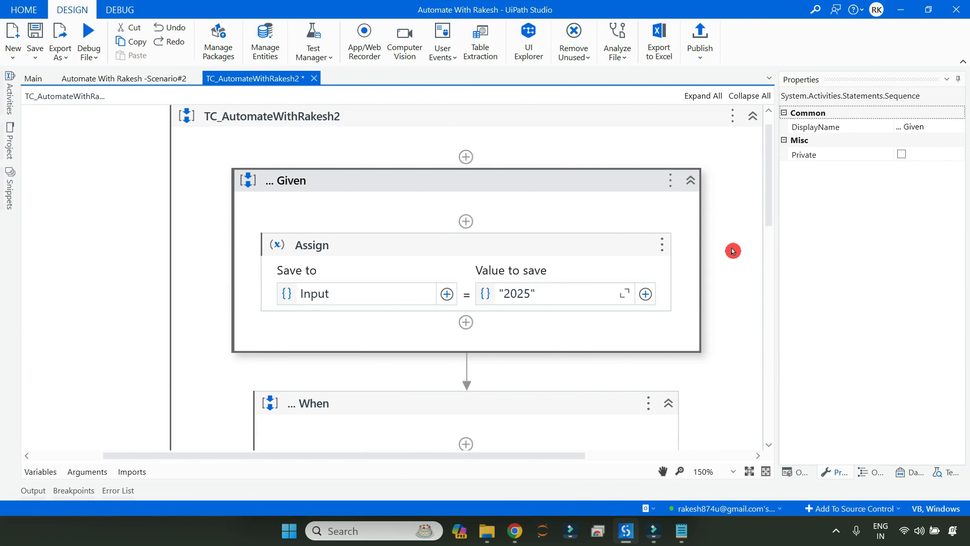
# Step: Set TakeScreenshotIfFailed and TakeScreenshotIfSucceeded to True on the Case 2025 VerifyExpression
pyautogui.scroll(-3)
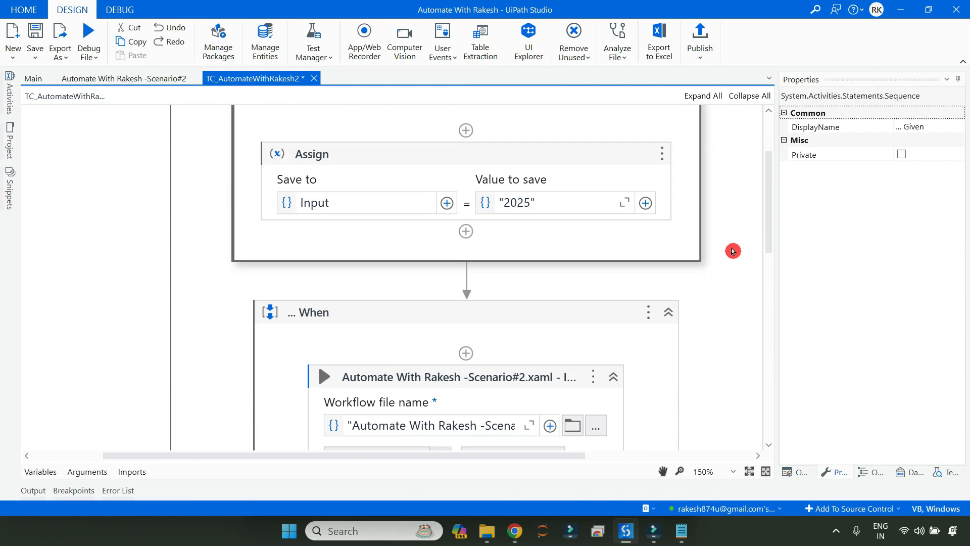
pyautogui.scroll(-3)
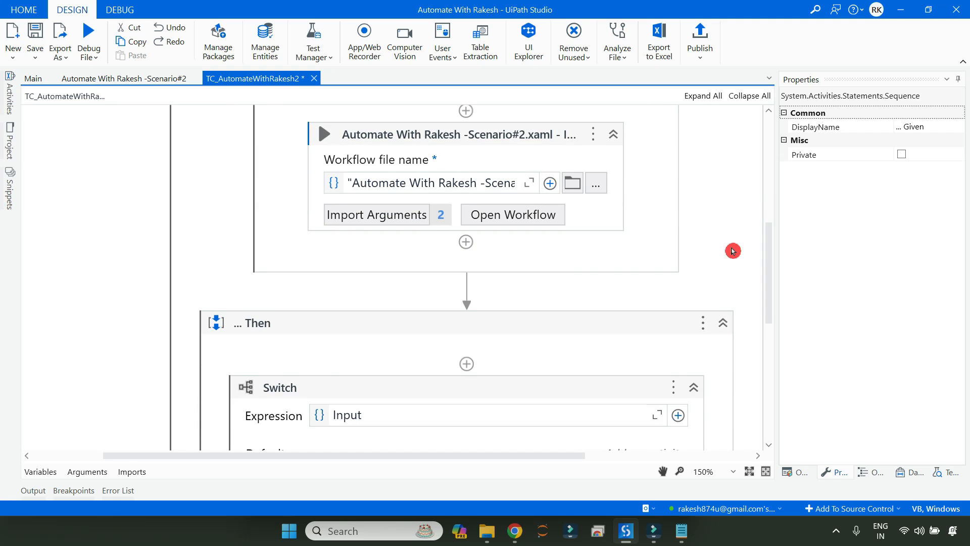
pyautogui.scroll(-3)
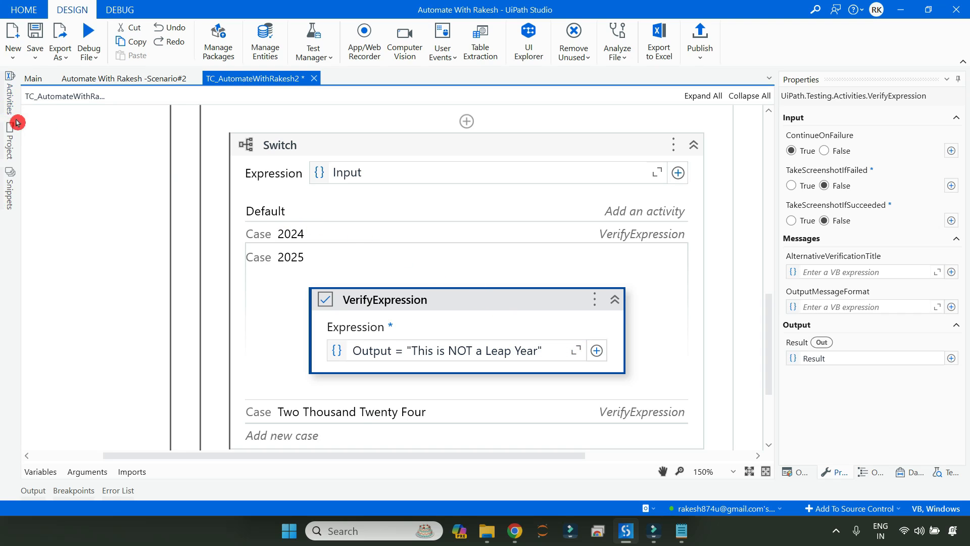
pyautogui.click(8, 87)
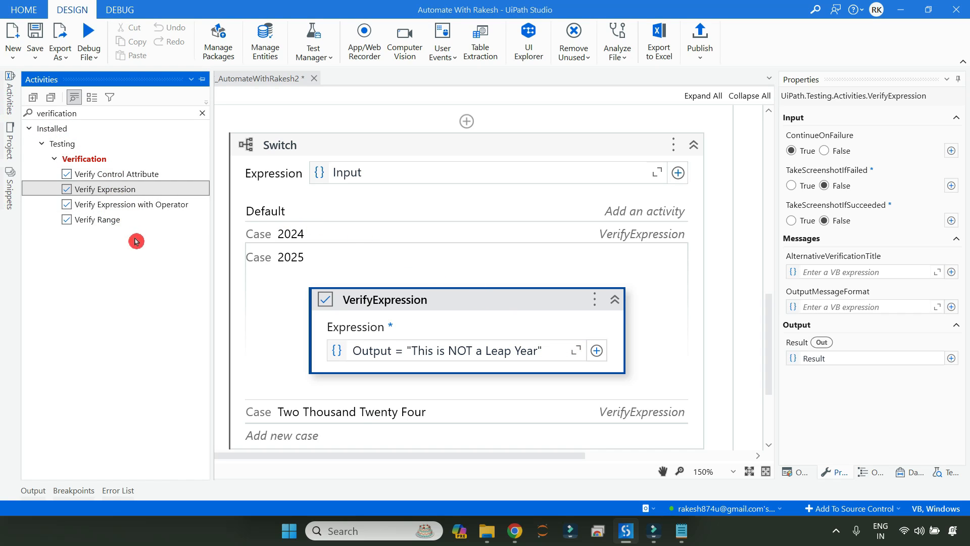
pyautogui.moveTo(510, 307)
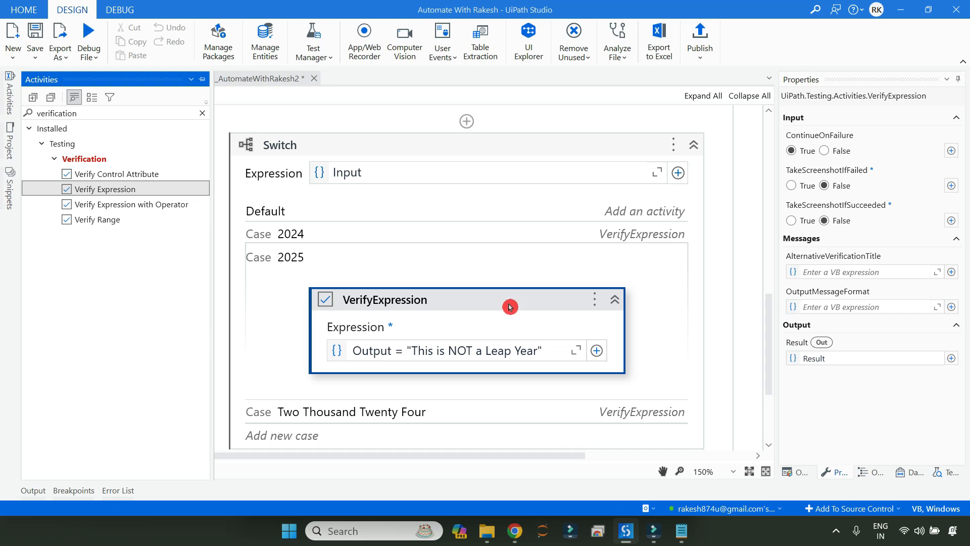
pyautogui.moveTo(487, 302)
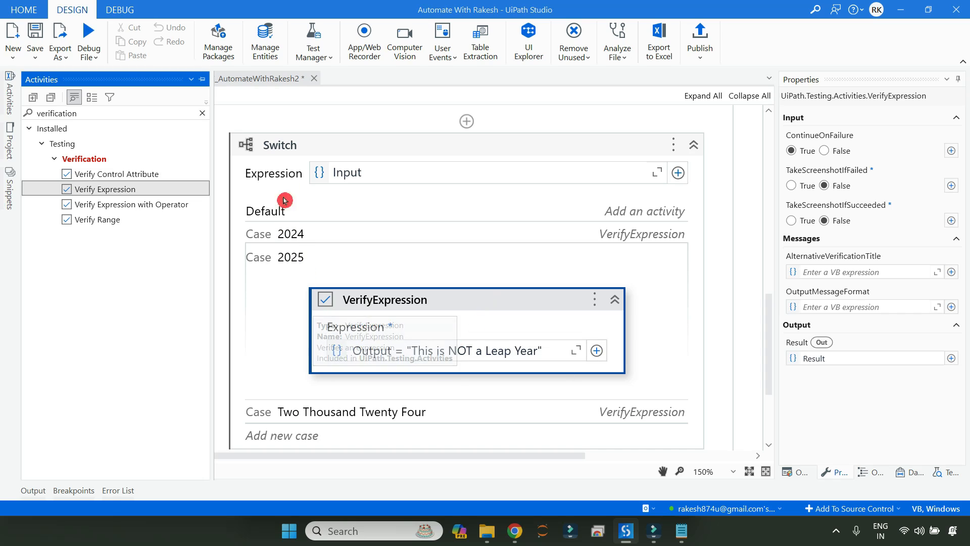
pyautogui.moveTo(700, 182)
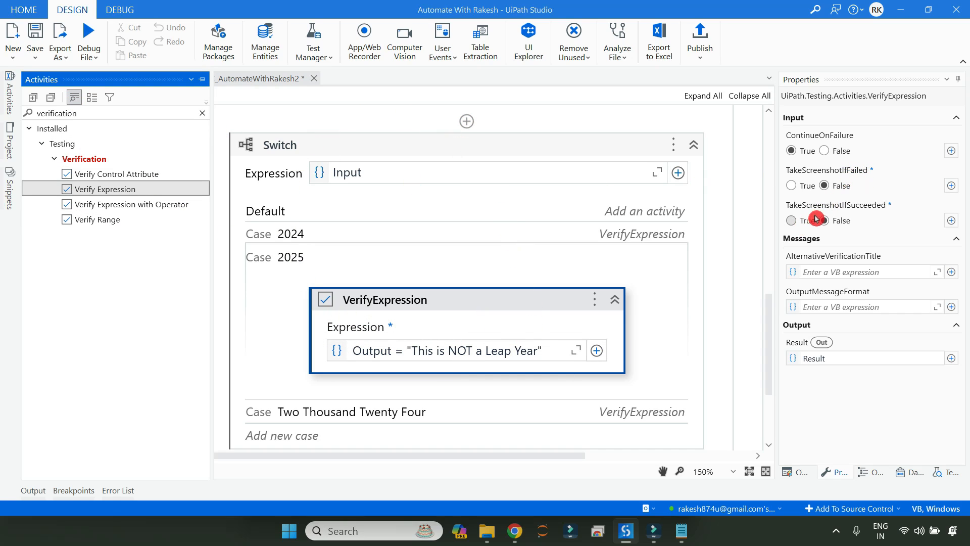
pyautogui.click(791, 185)
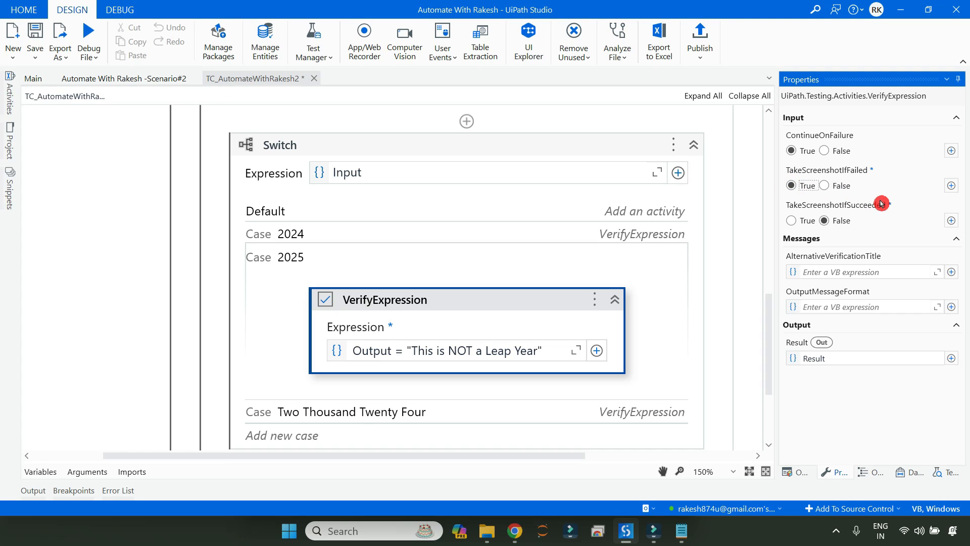
pyautogui.click(791, 220)
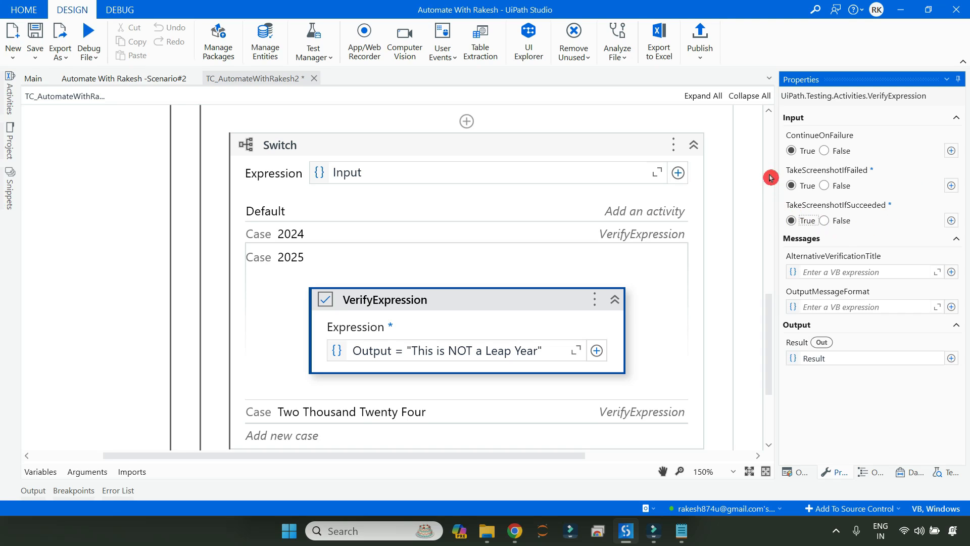
pyautogui.moveTo(870, 193)
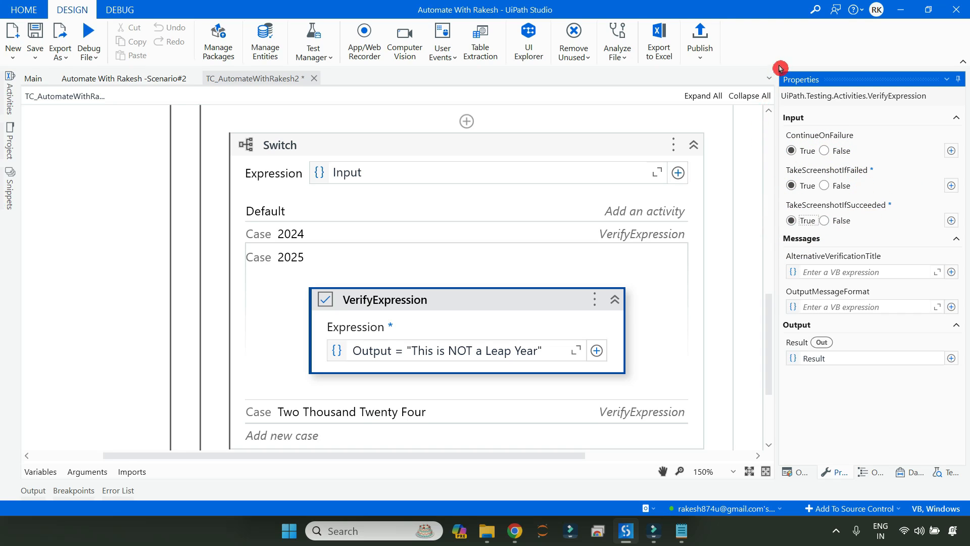
pyautogui.moveTo(199, 110)
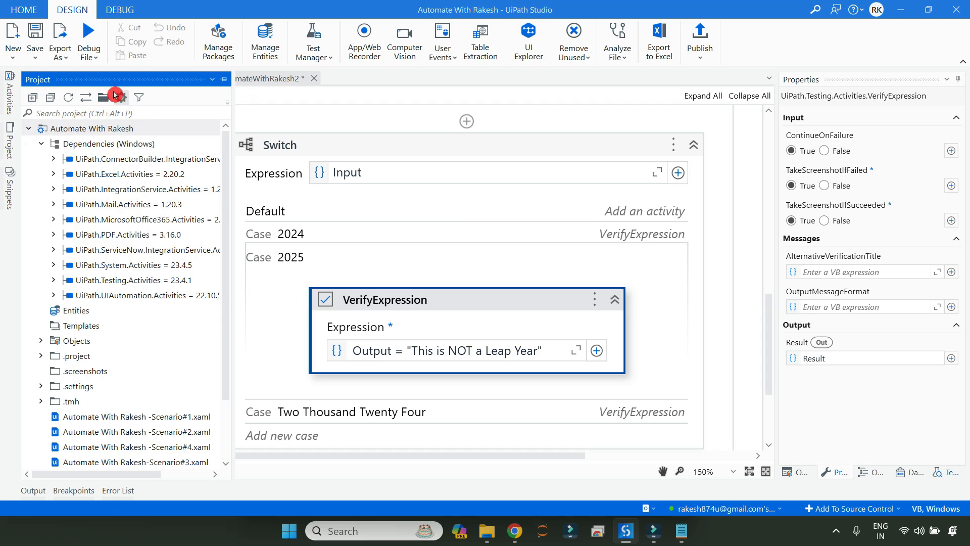
pyautogui.moveTo(121, 97)
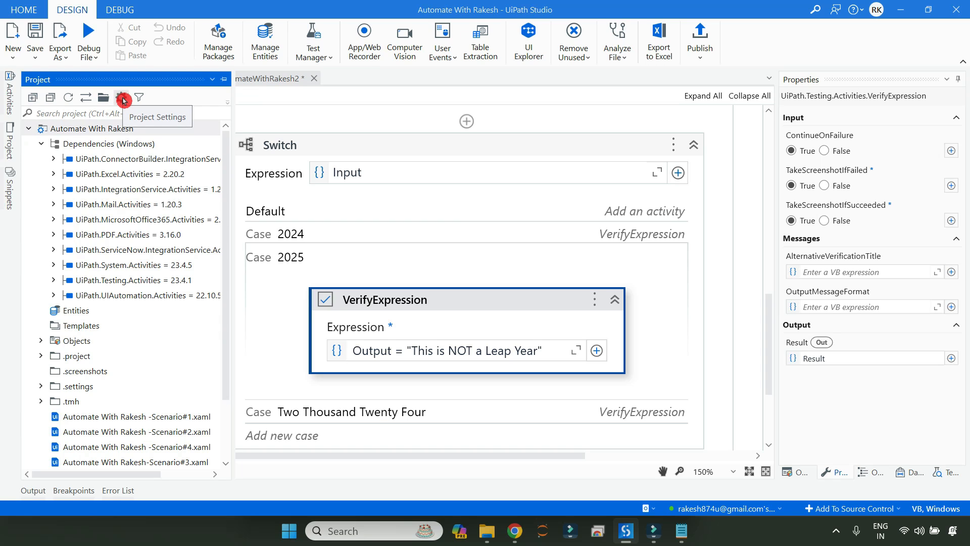
# Step: In Project Settings Testing, set Keep Screenshots Run and Debug values to True and confirm
pyautogui.click(121, 97)
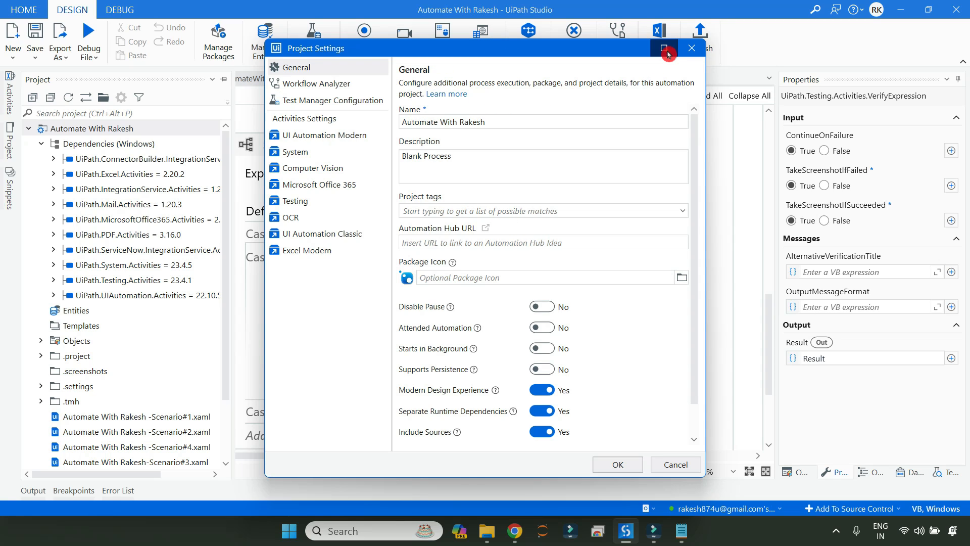
pyautogui.click(663, 49)
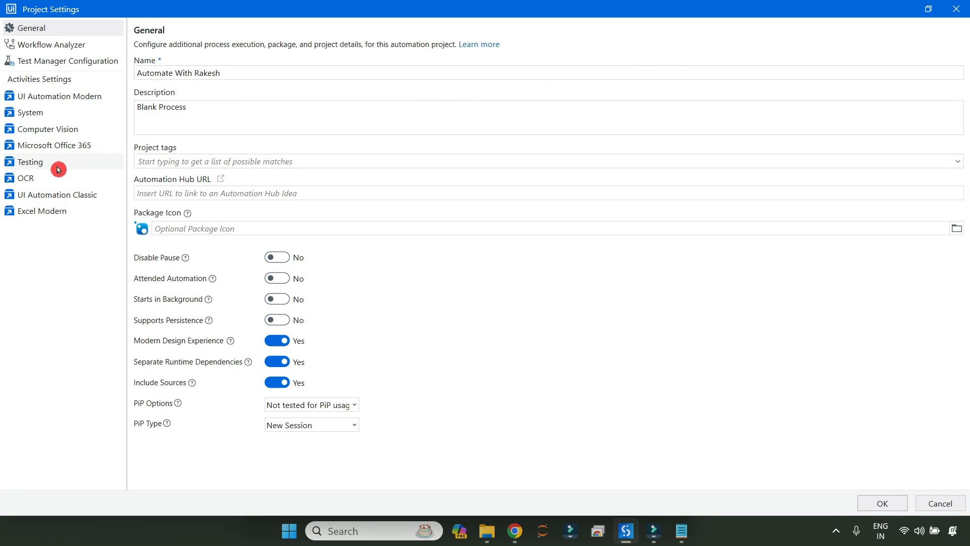
pyautogui.click(30, 161)
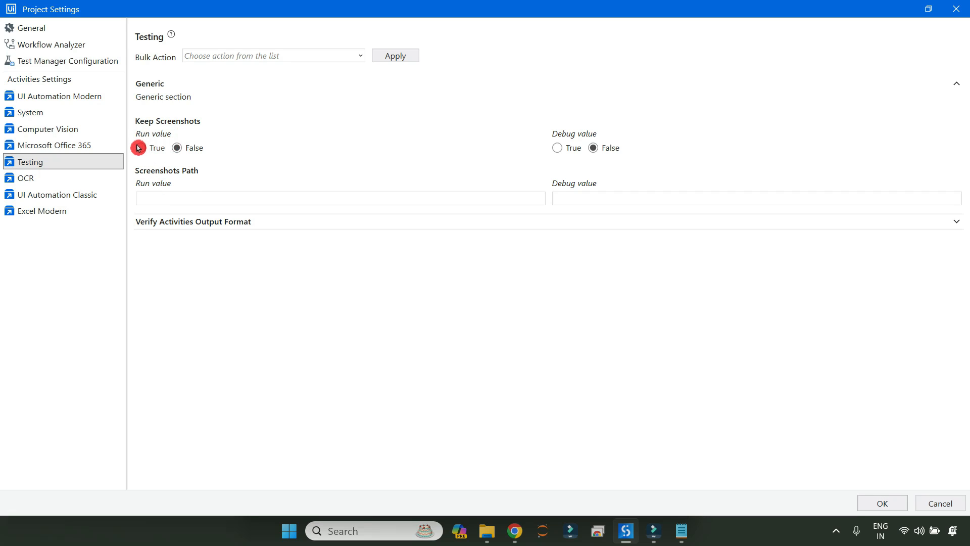
pyautogui.click(141, 147)
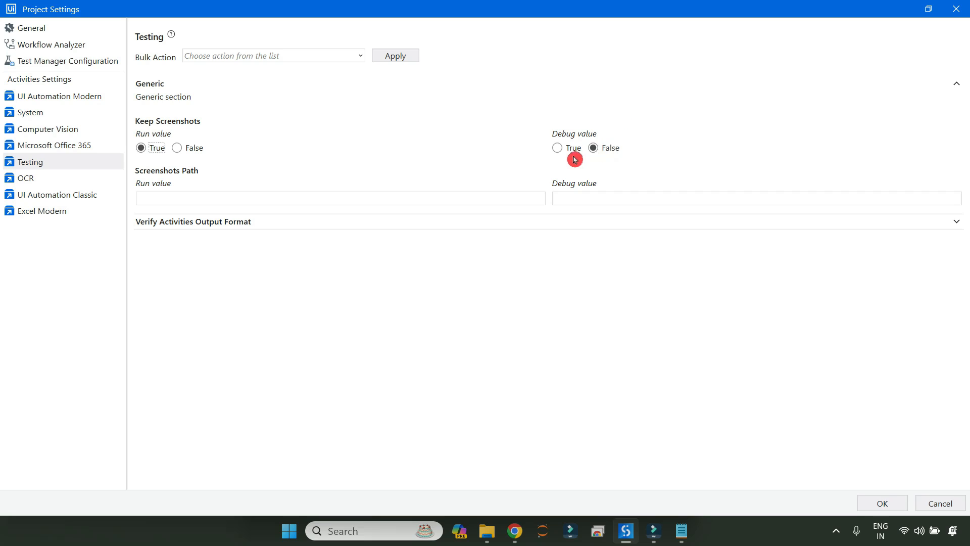
pyautogui.click(557, 148)
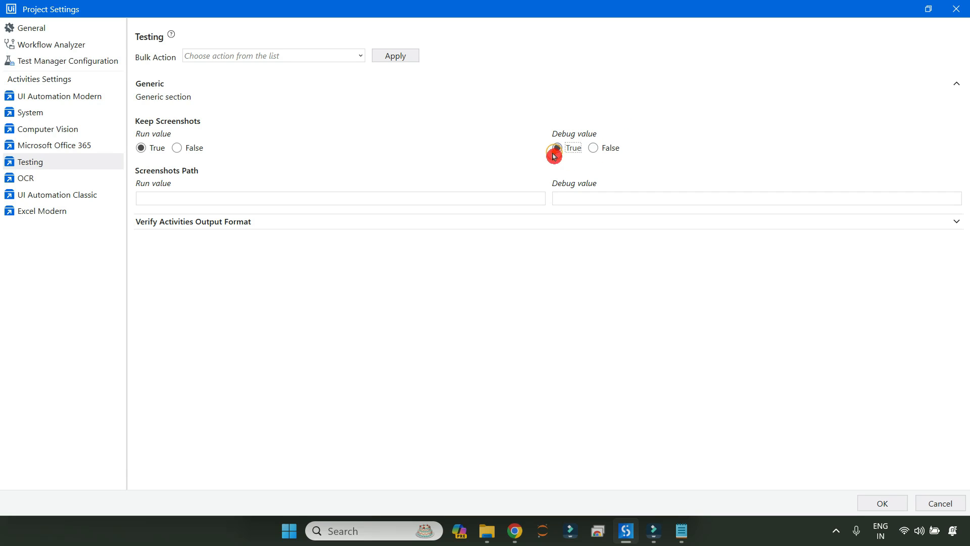
pyautogui.click(555, 147)
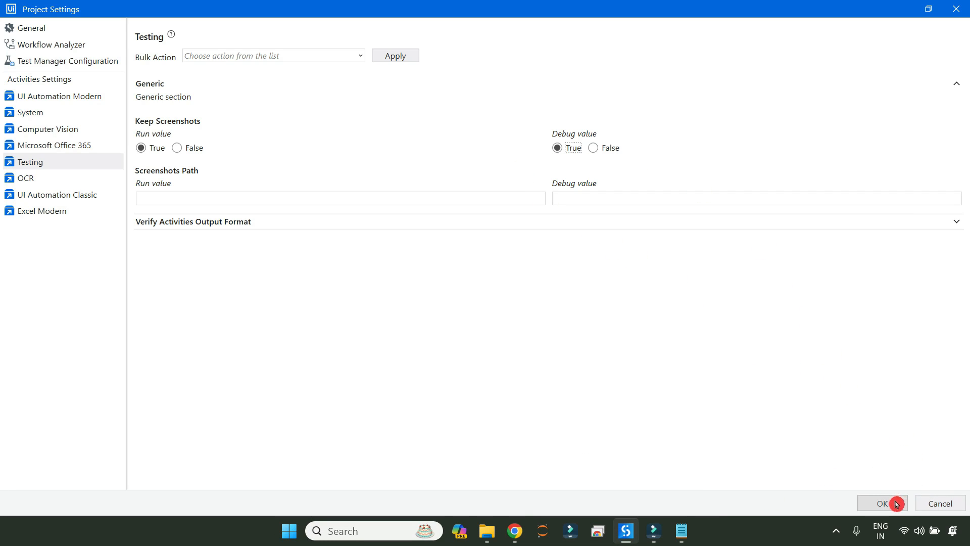
pyautogui.click(881, 503)
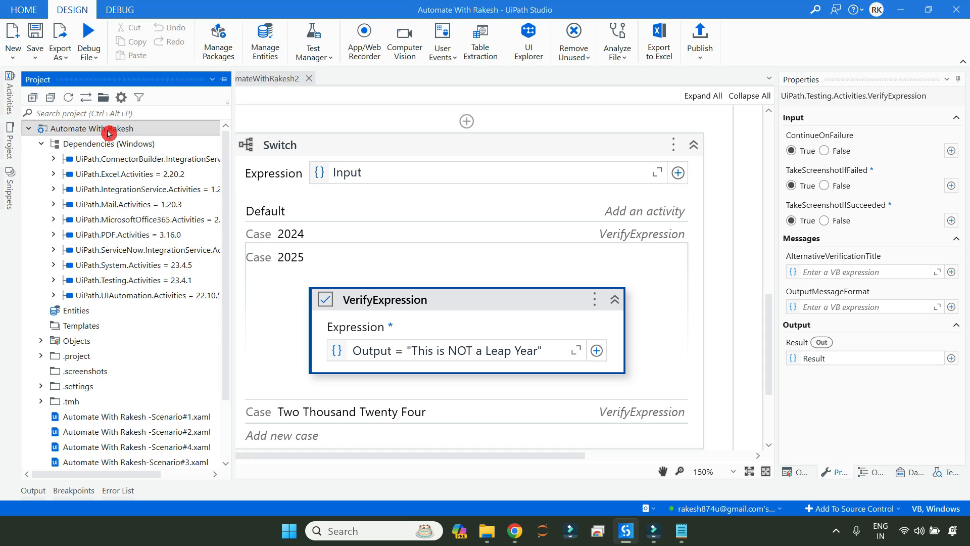
# Step: Create a 'TestVerification Screenshots' folder in the project directory and copy its path
pyautogui.rightClick(102, 128)
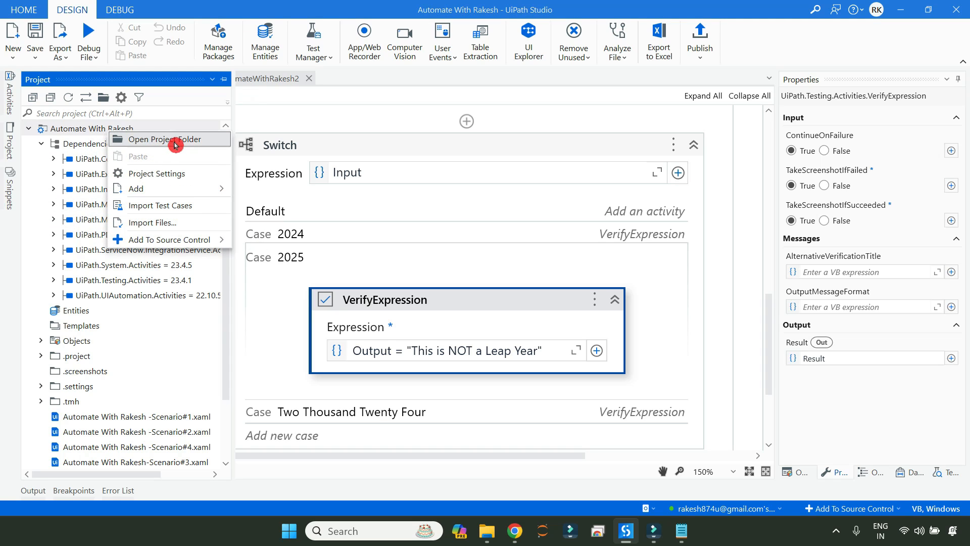
pyautogui.click(160, 139)
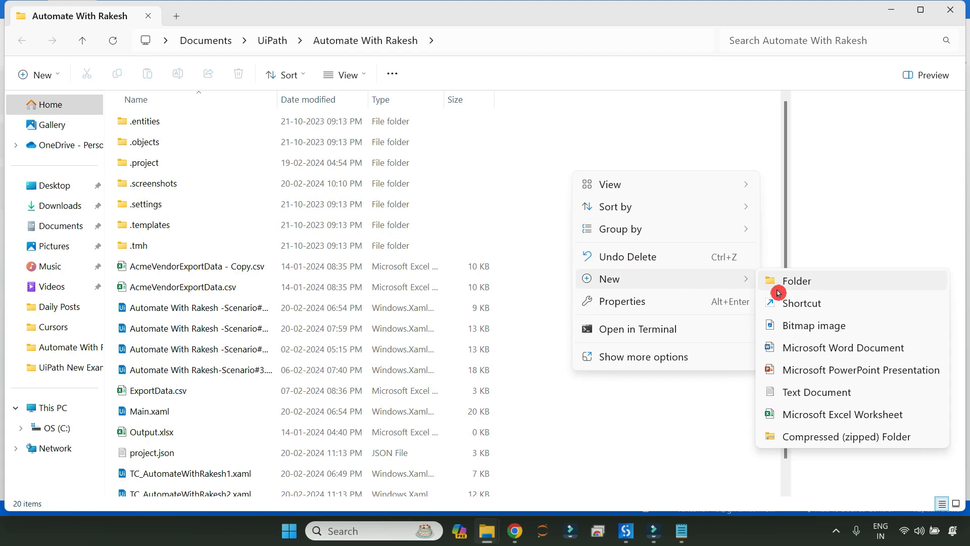
pyautogui.click(796, 280)
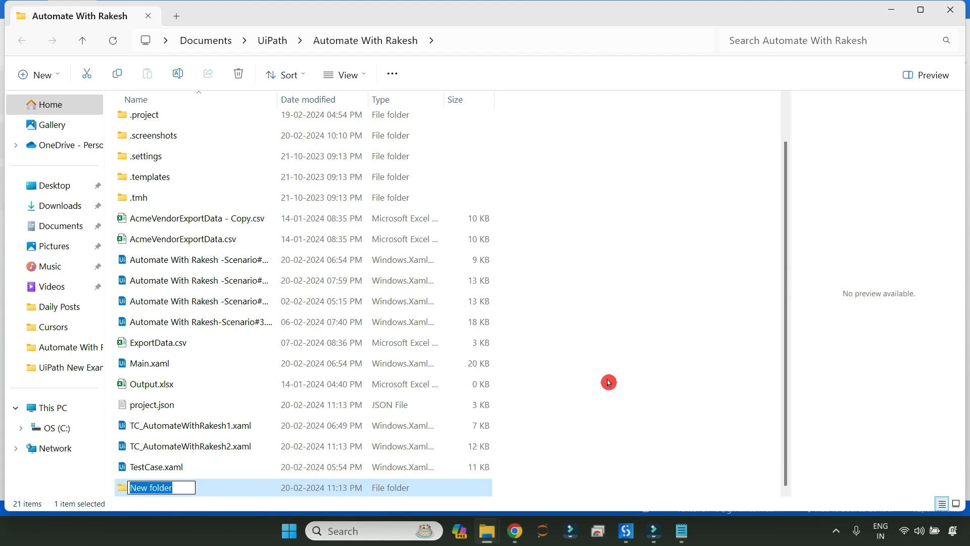
pyautogui.write('TestVerification Screenshots')
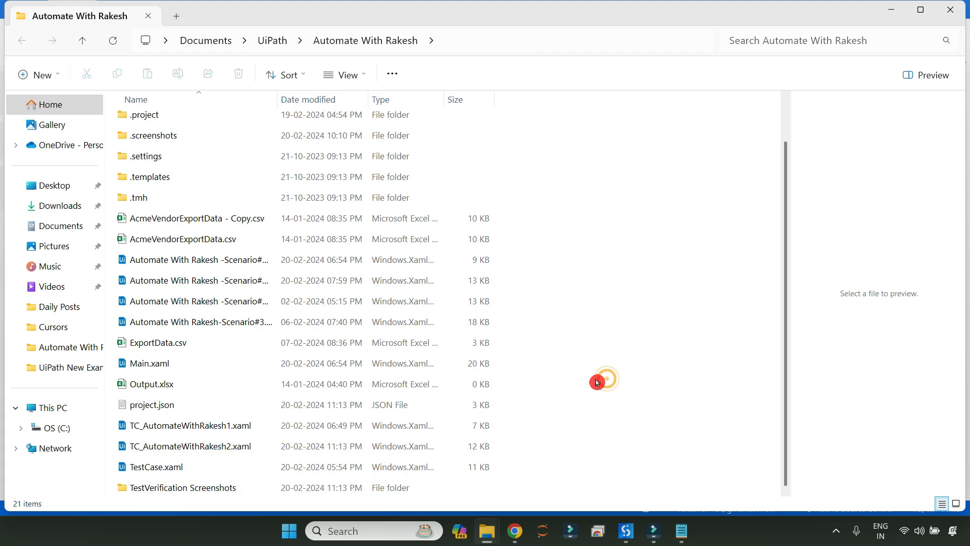
pyautogui.click(183, 487)
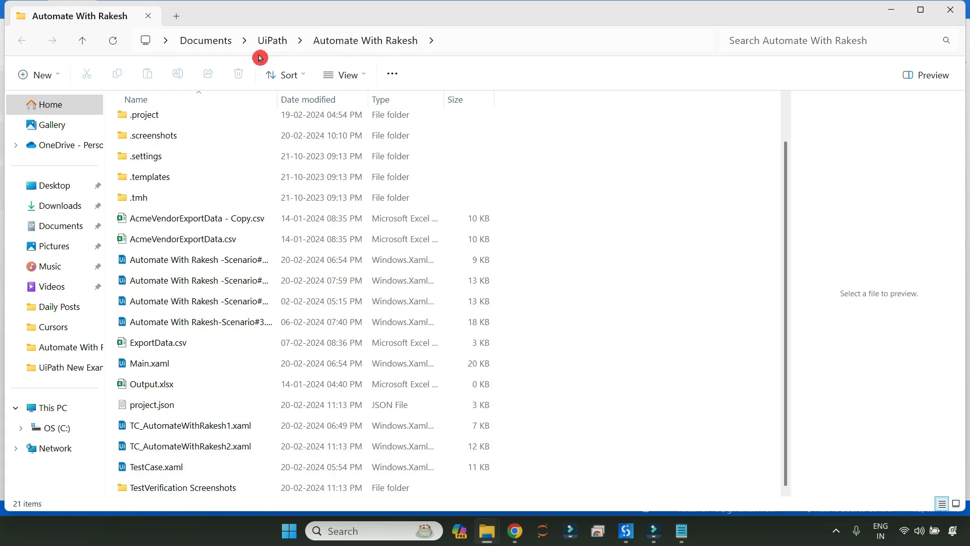
pyautogui.moveTo(237, 487)
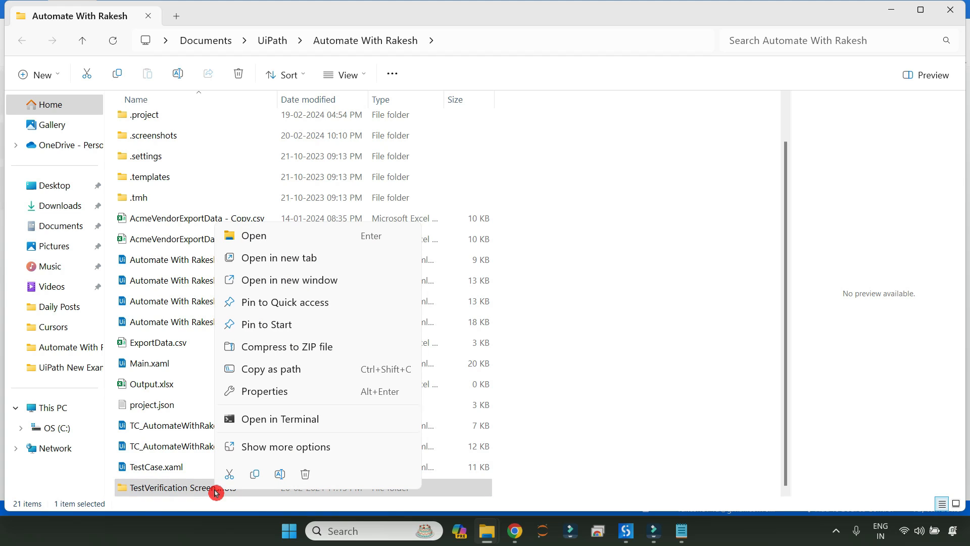
pyautogui.moveTo(282, 369)
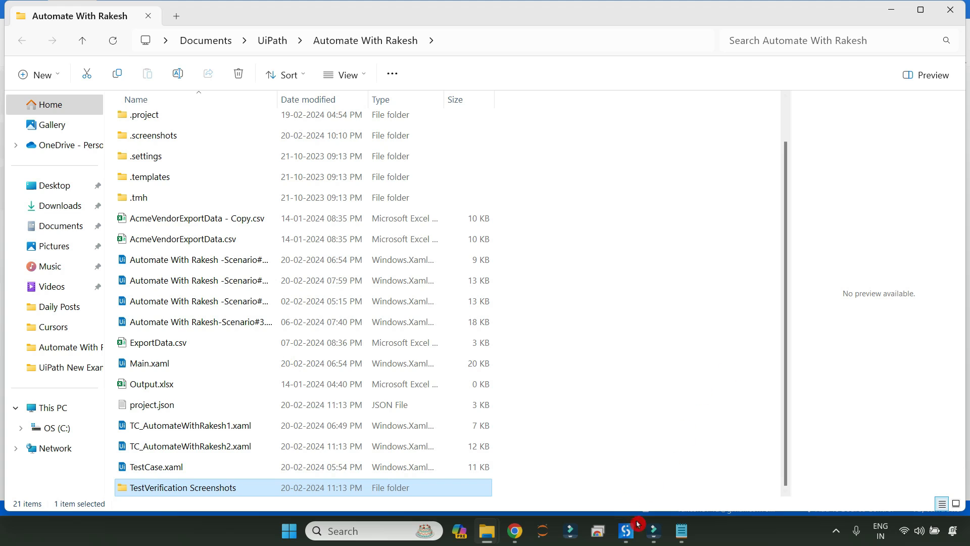
# Step: Enter the TestVerification Screenshots folder path, without quotes, as both Run and Debug screenshot paths
pyautogui.click(626, 531)
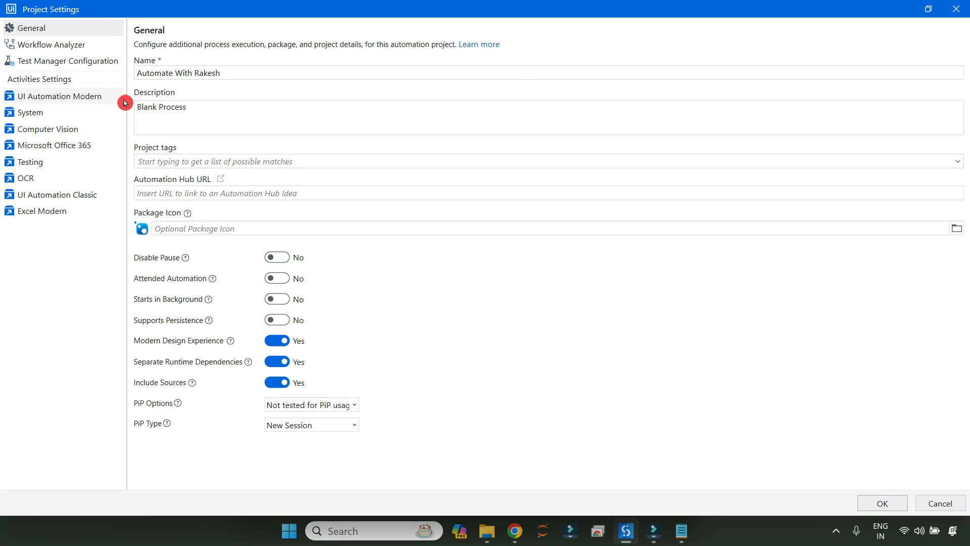
pyautogui.click(30, 161)
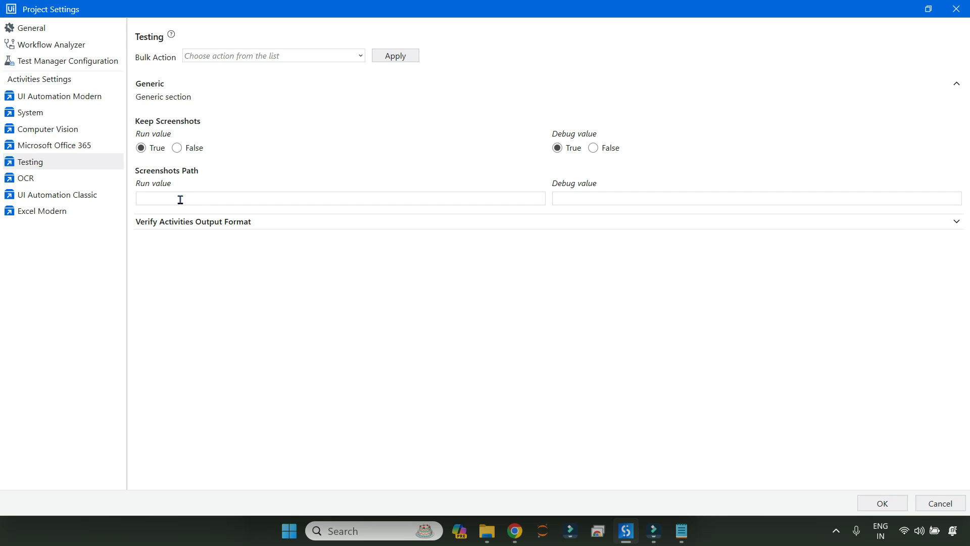
pyautogui.write('"C:\\Users\\rakes\\OneDrive\\Documents\\UiPath\\Automate With Rakesh\\TestVerification Screenshots"')
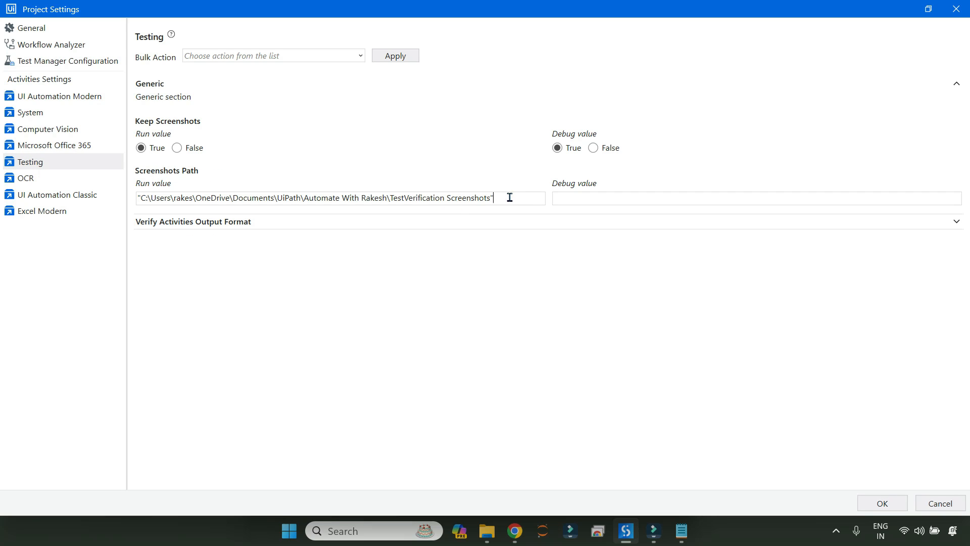
pyautogui.press('Backspace')
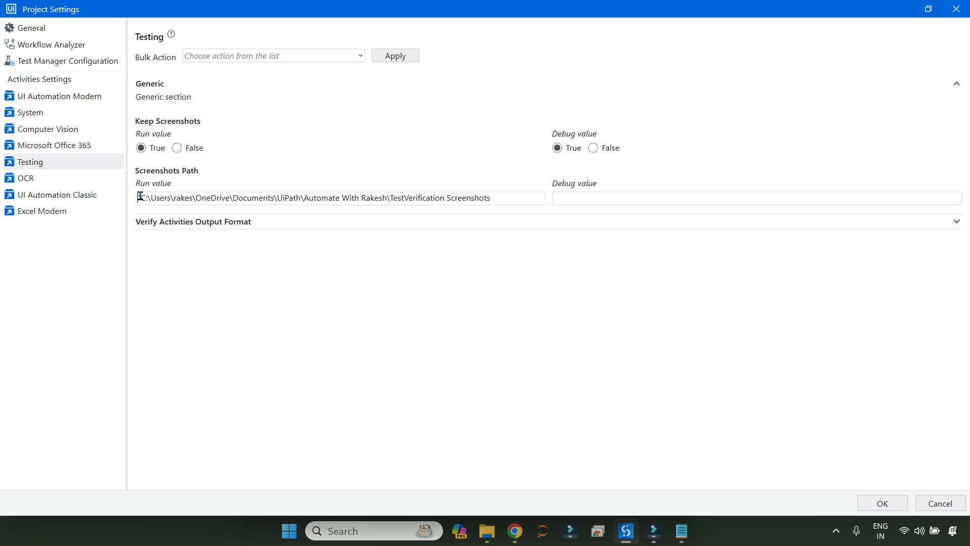
pyautogui.moveTo(718, 198)
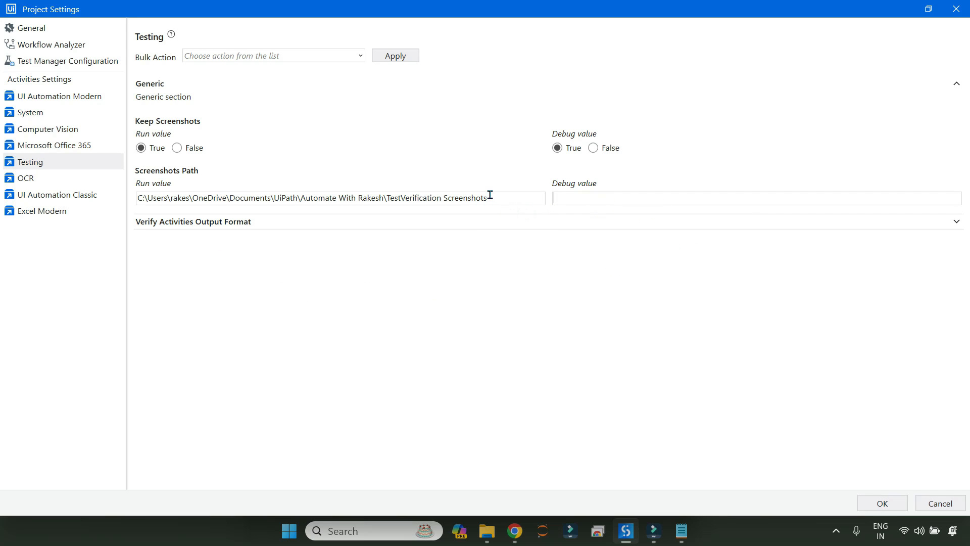
pyautogui.tripleClick(334, 198)
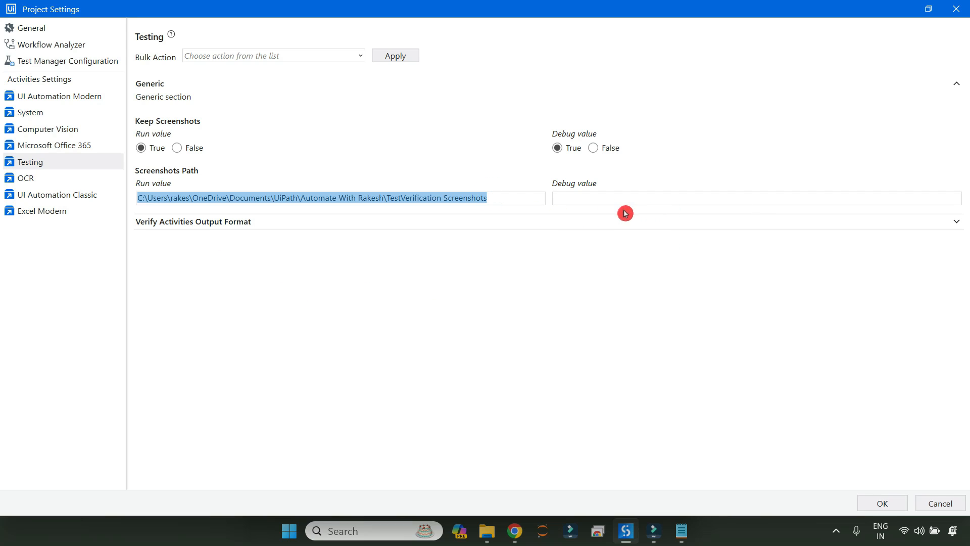
pyautogui.write('C:\\Users\\rakes\\OneDrive\\Documents\\UiPath\\Automate With Rakesh\\TestVerification Screenshots')
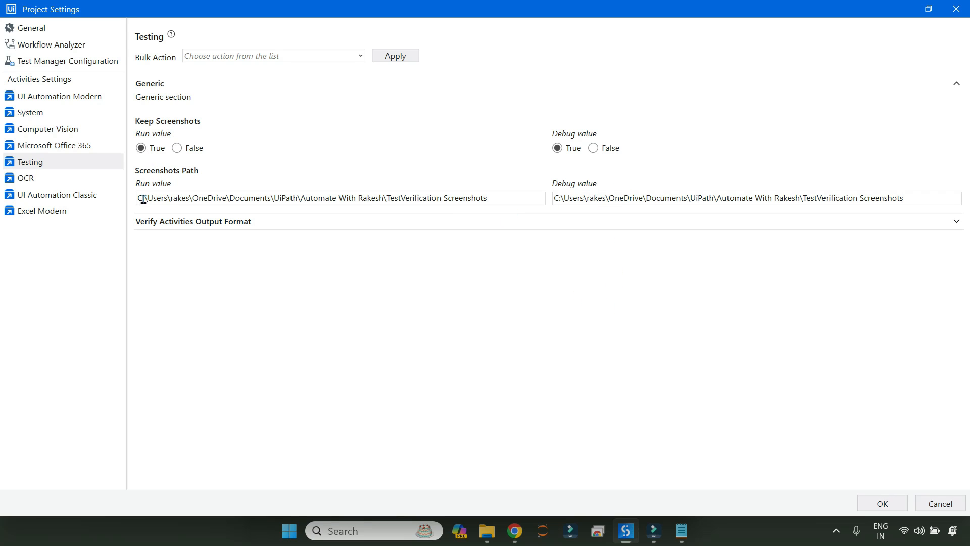
pyautogui.moveTo(582, 195)
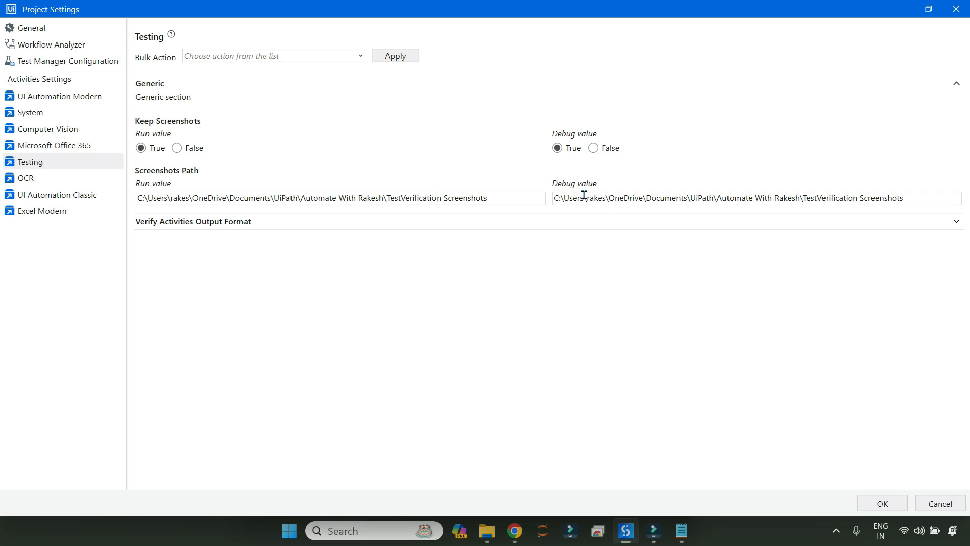
pyautogui.moveTo(643, 211)
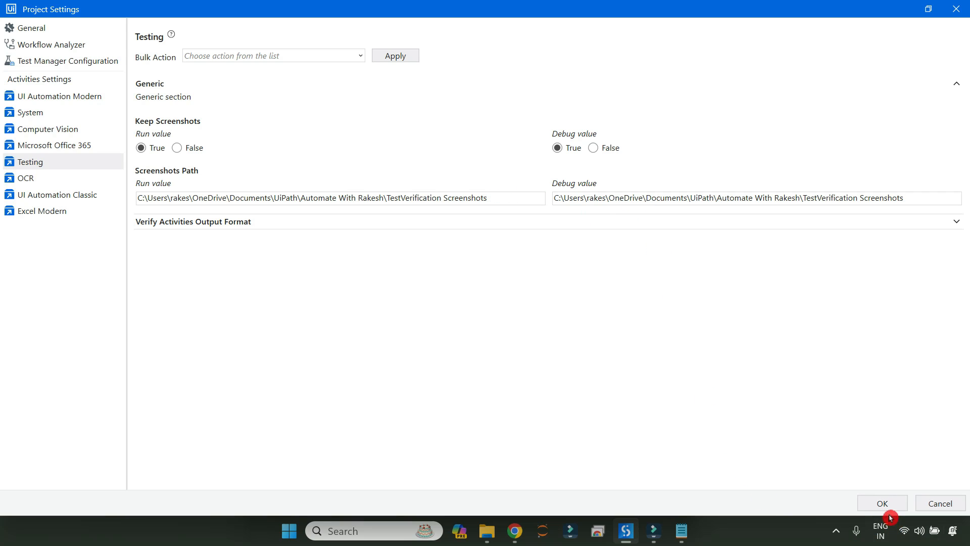
# Step: Confirm the Testing settings and return to the TC_AutomateWithRakesh2 workflow tab
pyautogui.click(881, 504)
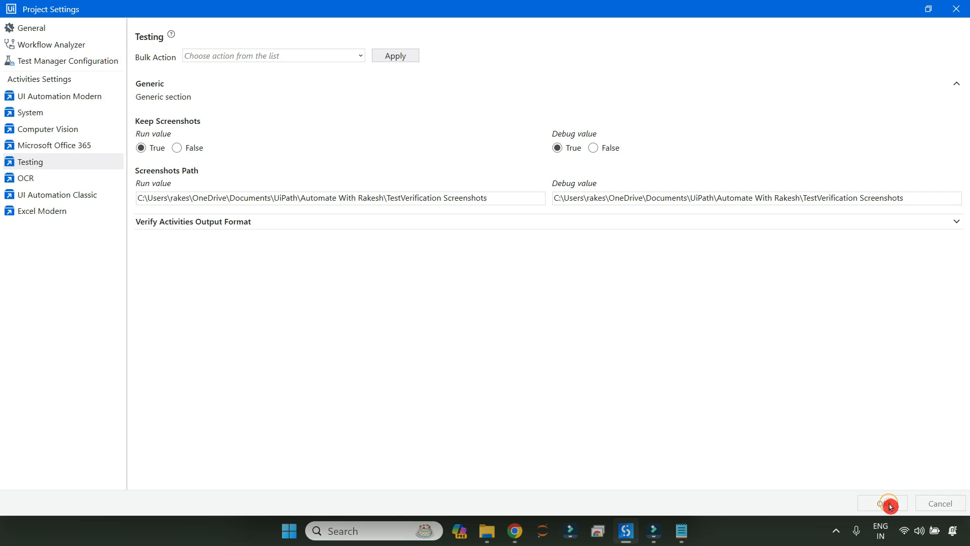
pyautogui.click(879, 502)
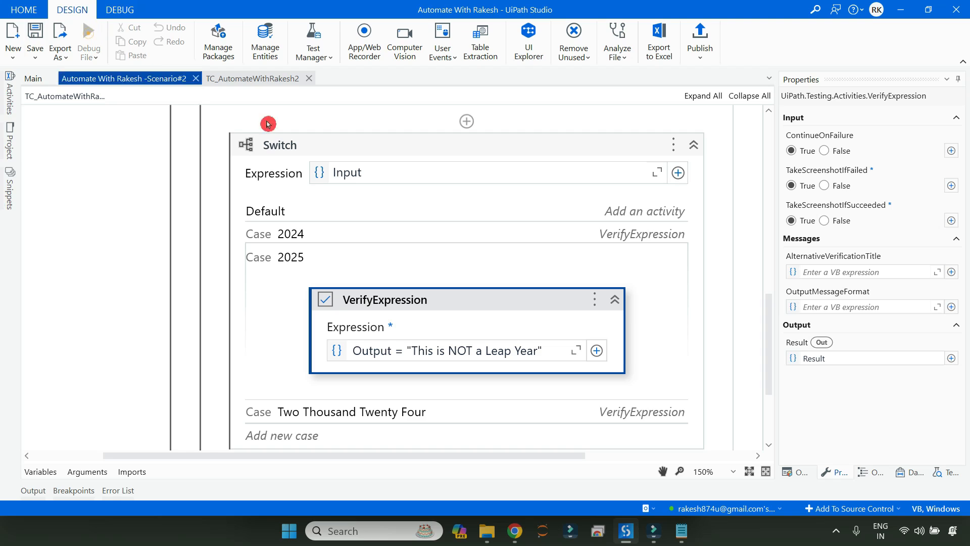
pyautogui.click(119, 9)
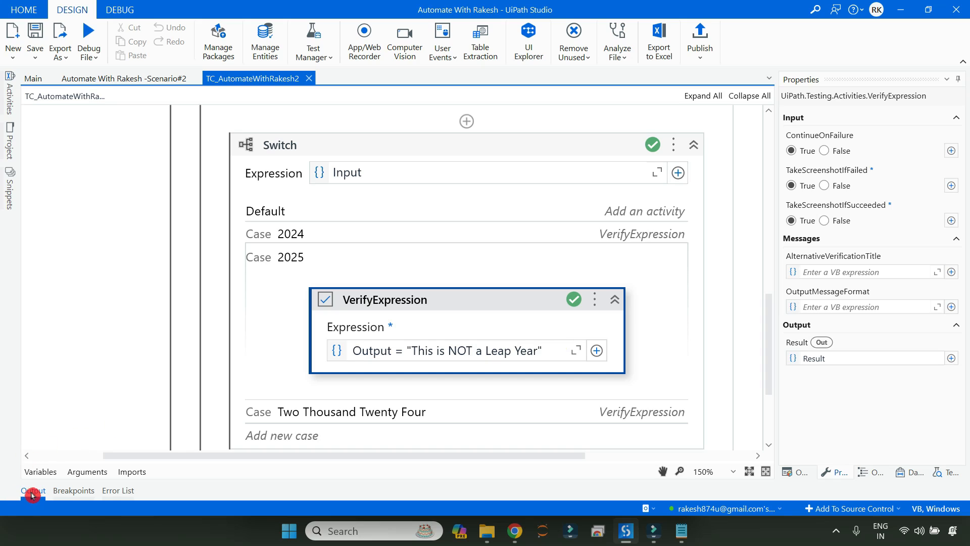
# Step: Check the Output log's 'Screenshot available' message, then close its details
pyautogui.click(33, 490)
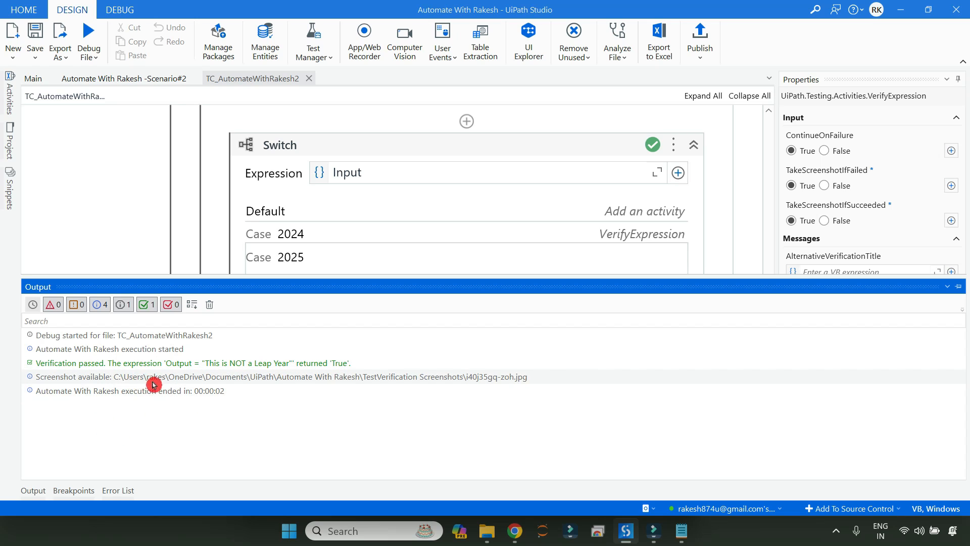
pyautogui.moveTo(500, 379)
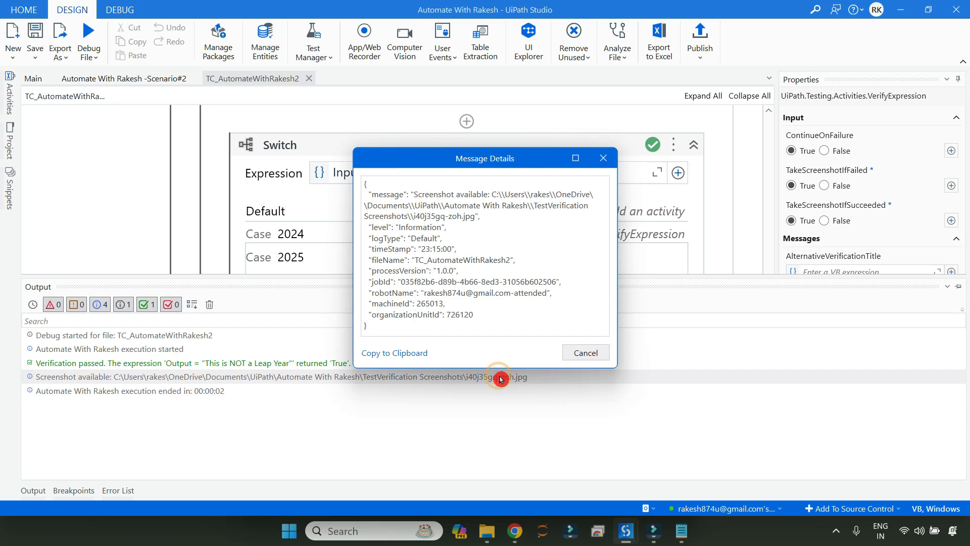
pyautogui.click(584, 353)
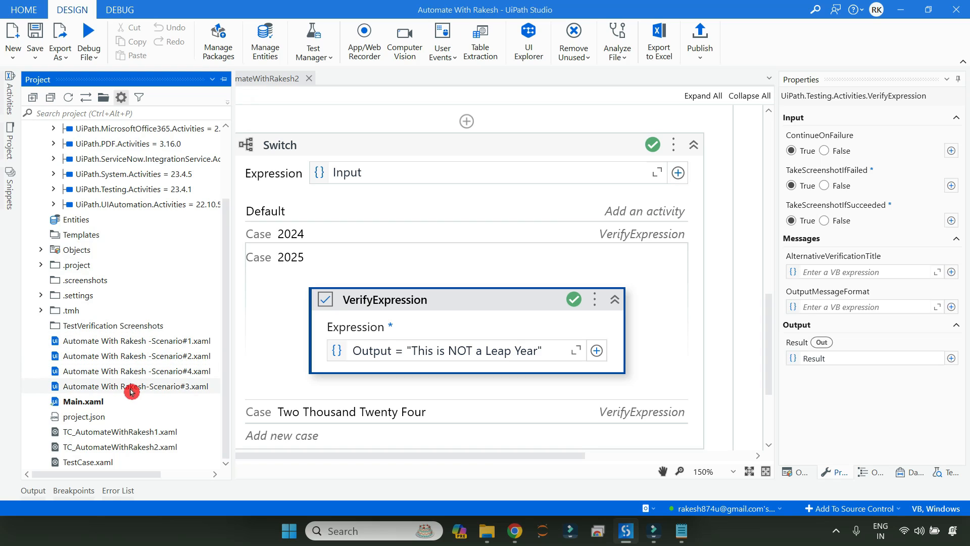
pyautogui.moveTo(139, 97)
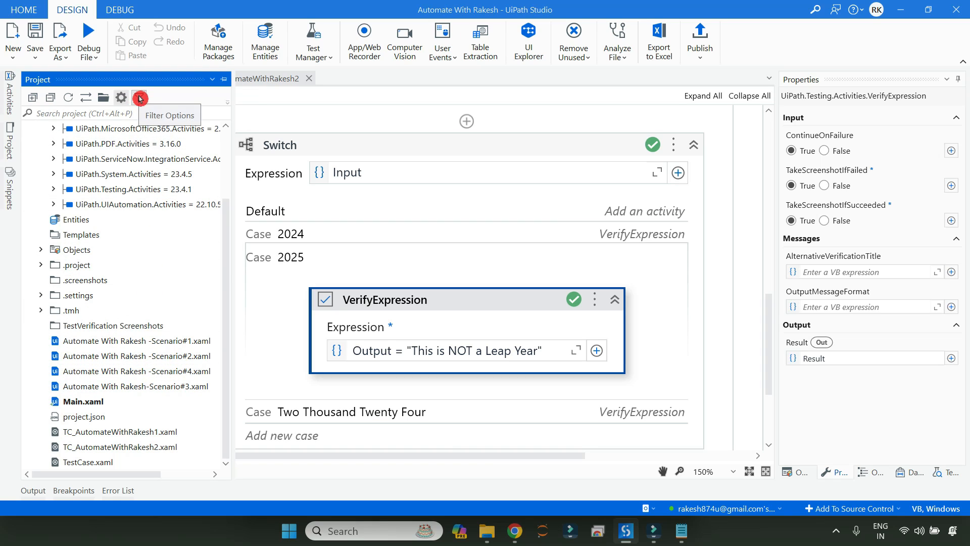
# Step: Refresh the project tree and expand TestVerification Screenshots to reveal i40j35gq-zoh.jpg
pyautogui.click(138, 97)
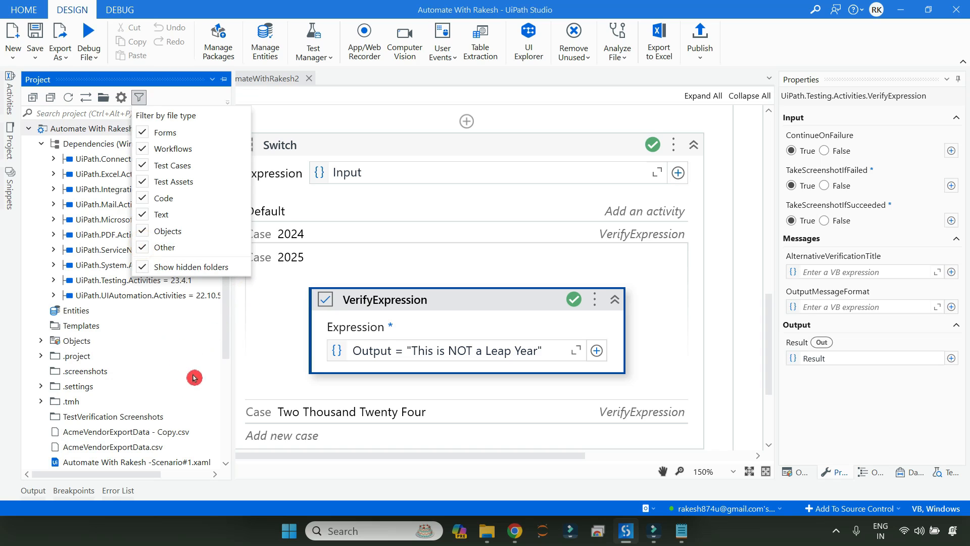
pyautogui.click(69, 97)
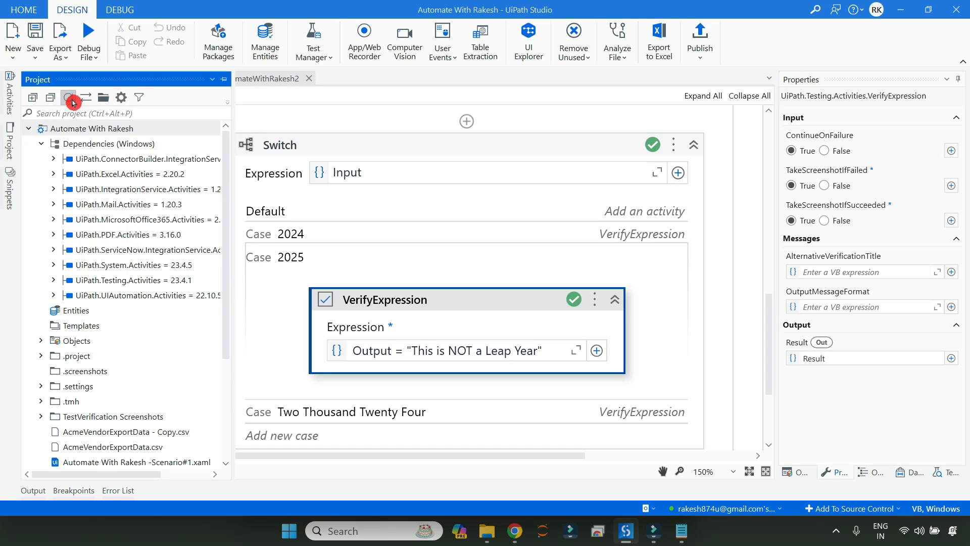
pyautogui.click(68, 98)
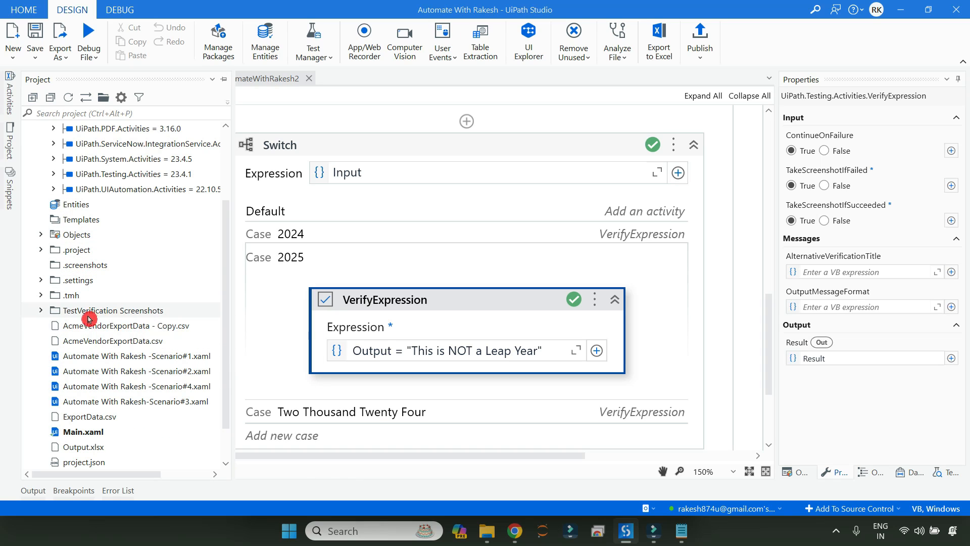
pyautogui.click(41, 315)
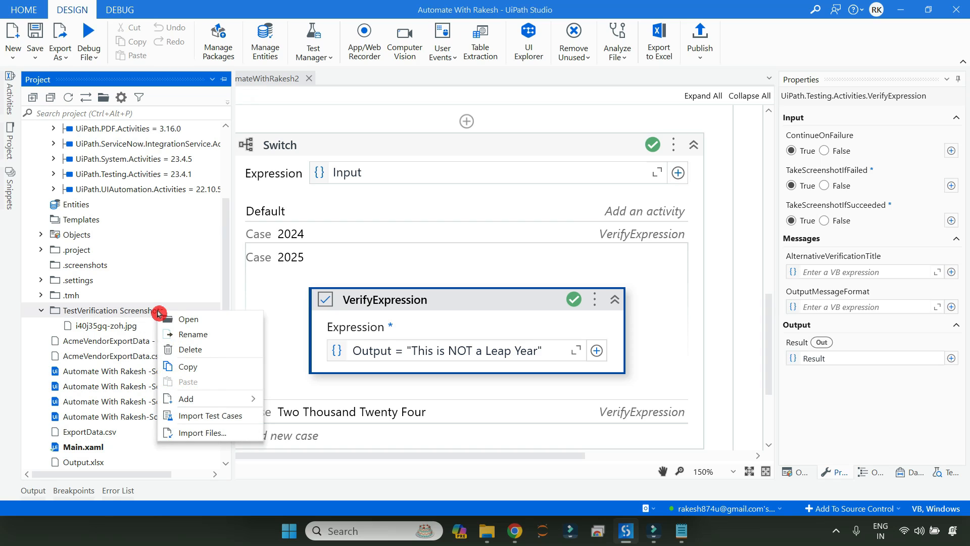
pyautogui.moveTo(221, 359)
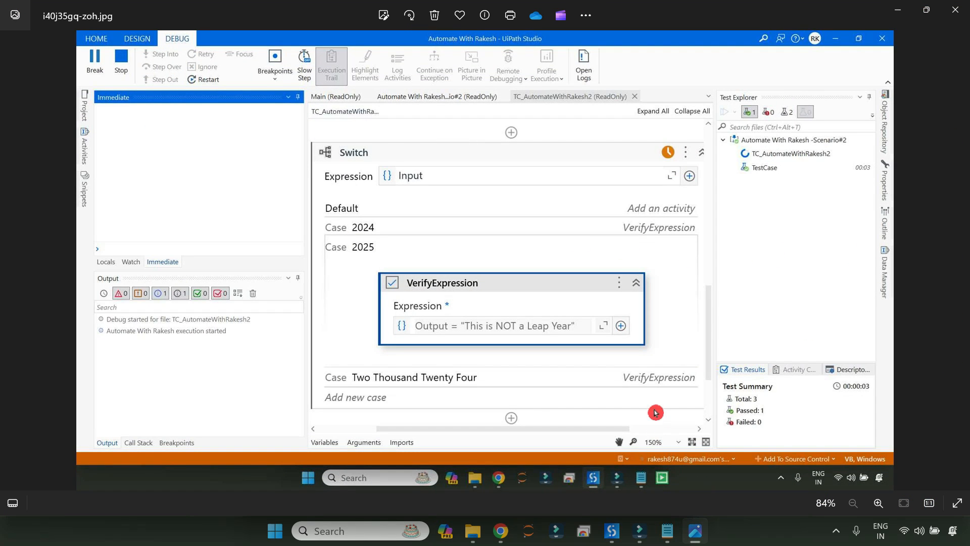
pyautogui.moveTo(549, 289)
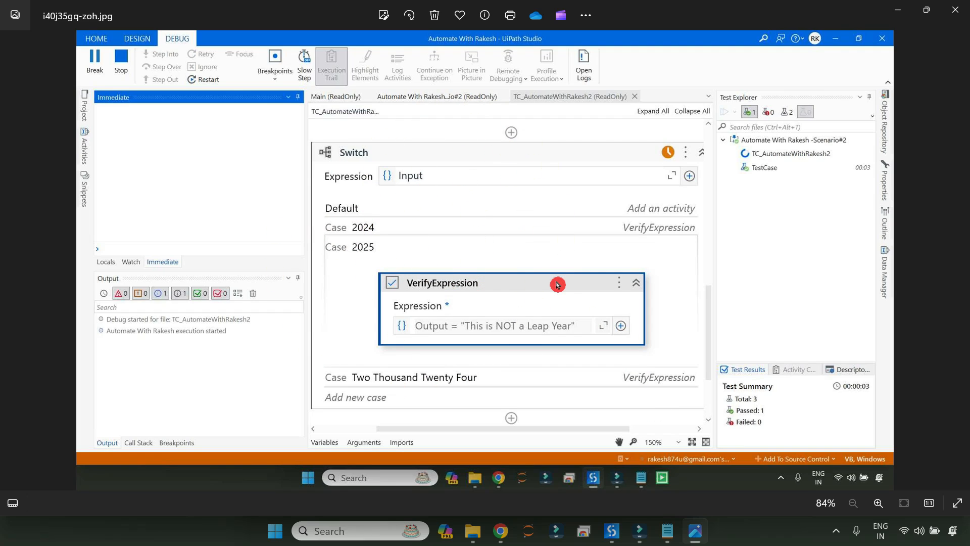
pyautogui.moveTo(631, 204)
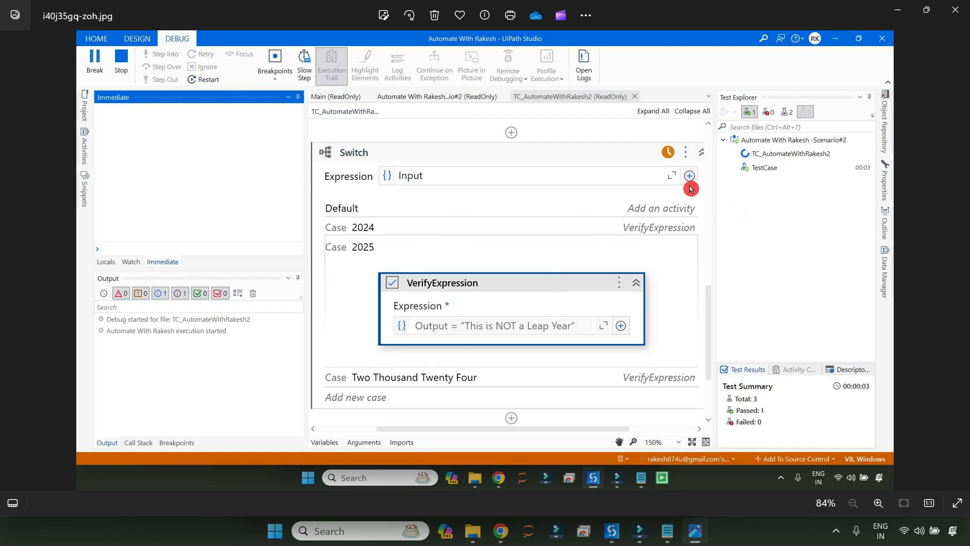
pyautogui.moveTo(520, 191)
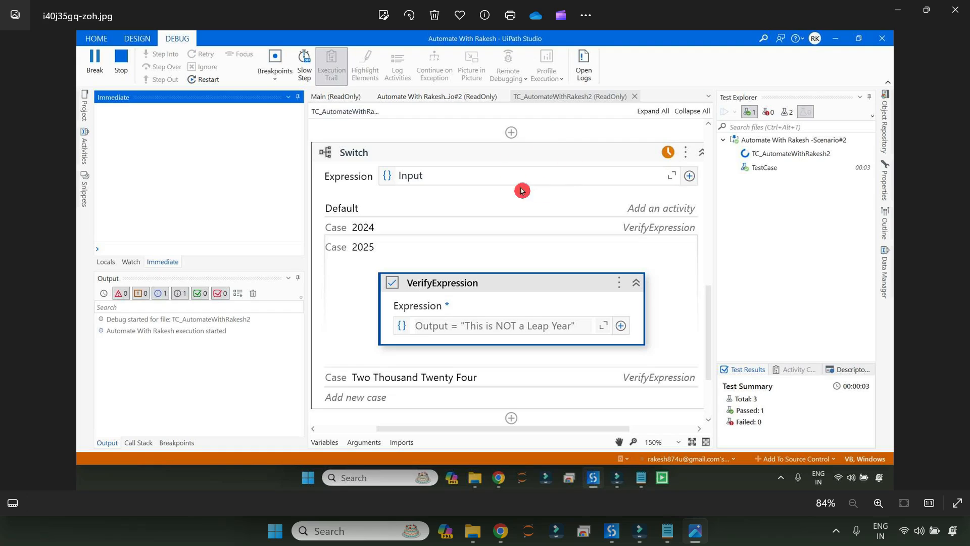
pyautogui.moveTo(473, 289)
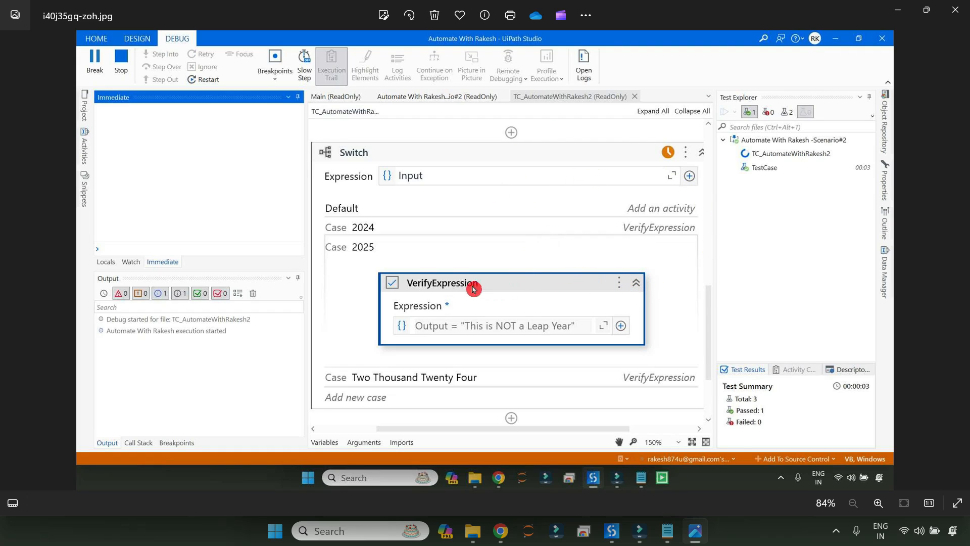
pyautogui.moveTo(616, 168)
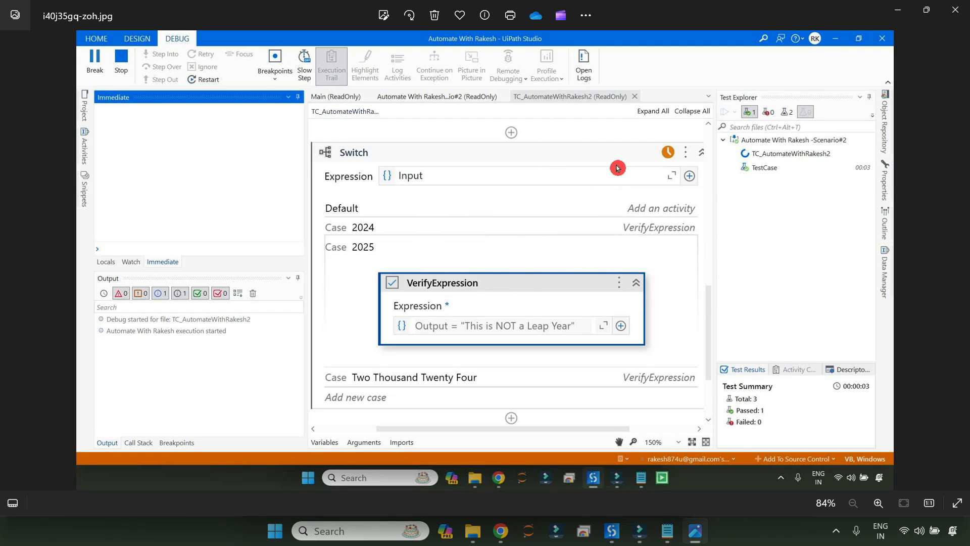
pyautogui.moveTo(535, 172)
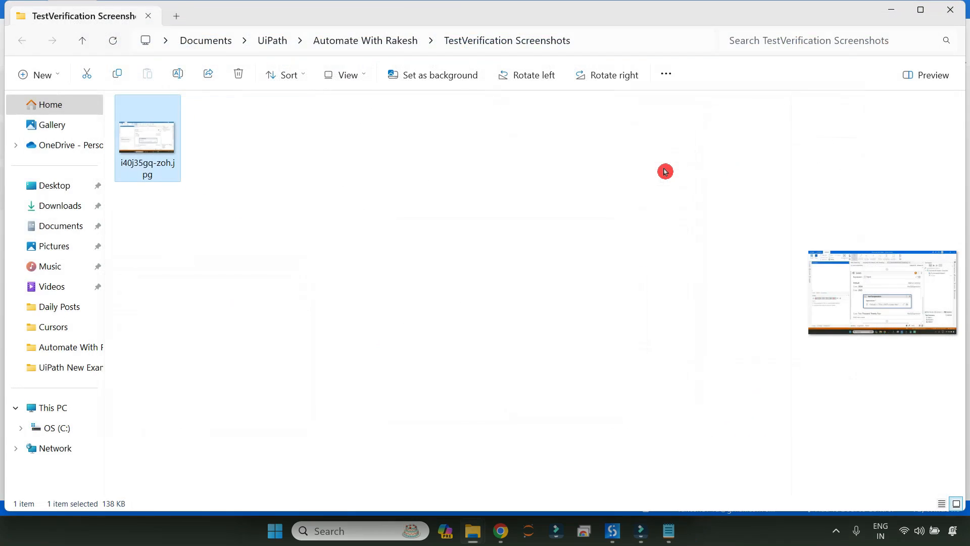
# Step: Set TakeScreenshotIfSucceeded to False on the VerifyExpression and save the test case
pyautogui.click(626, 531)
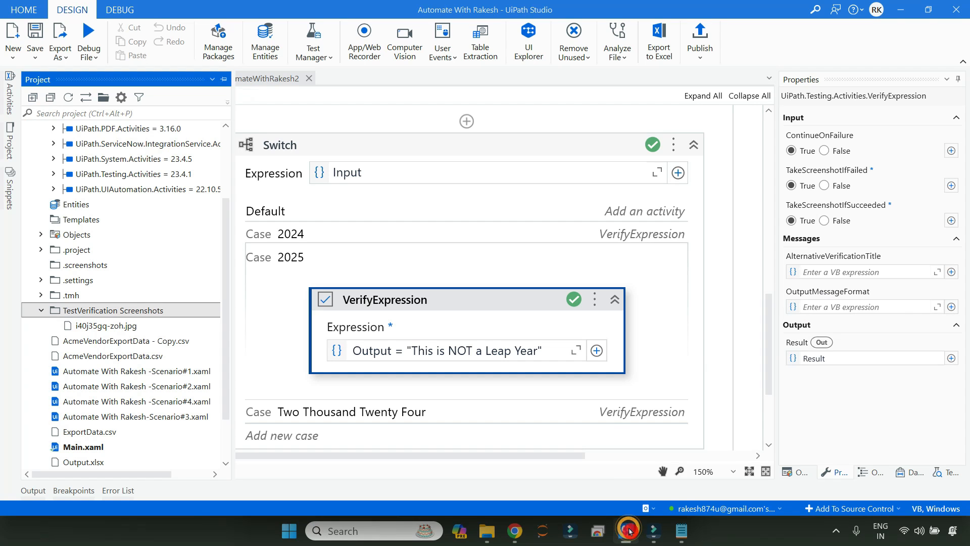
pyautogui.moveTo(798, 265)
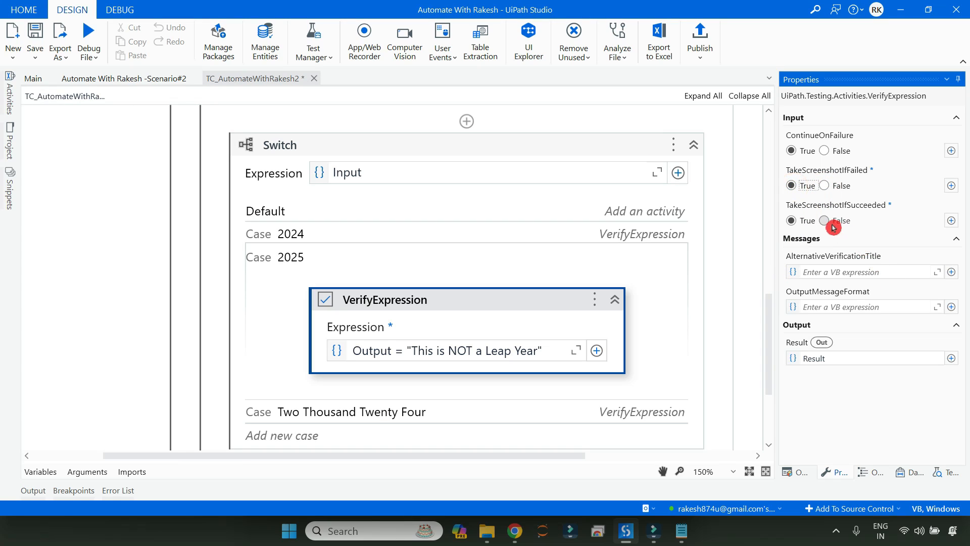
pyautogui.click(823, 220)
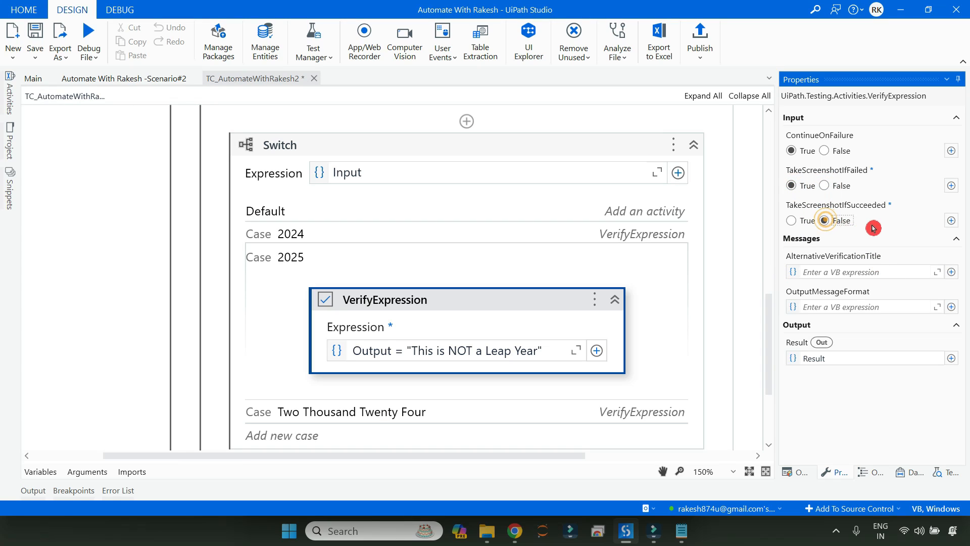
pyautogui.click(824, 220)
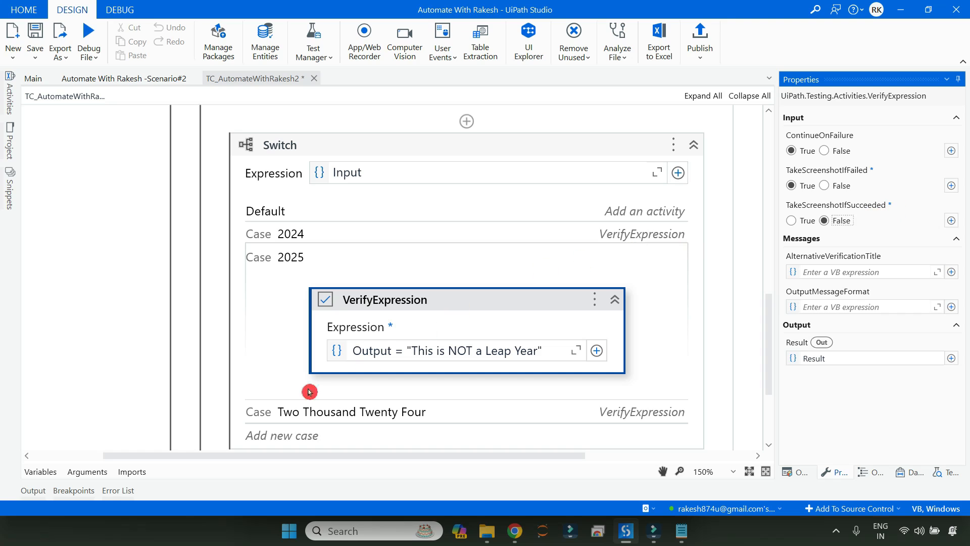
pyautogui.click(89, 37)
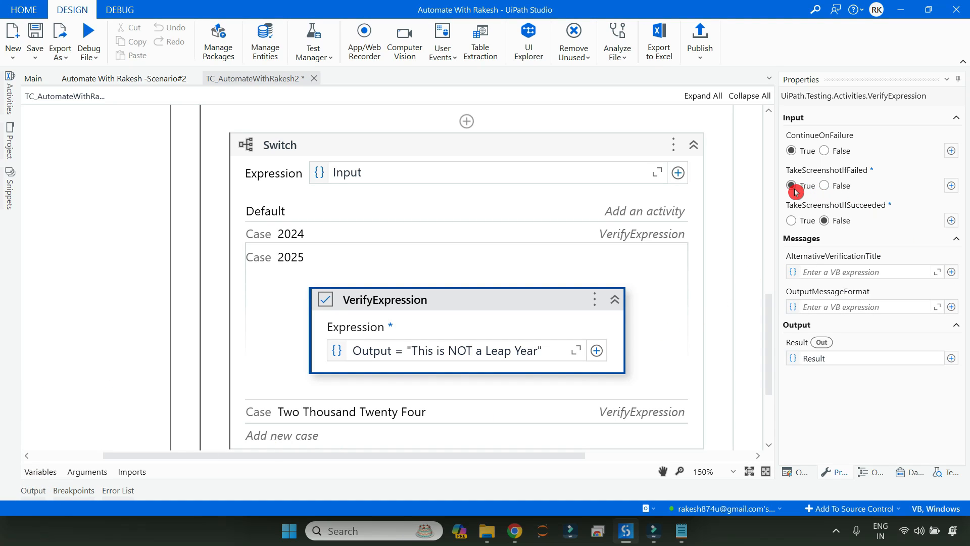
pyautogui.moveTo(876, 172)
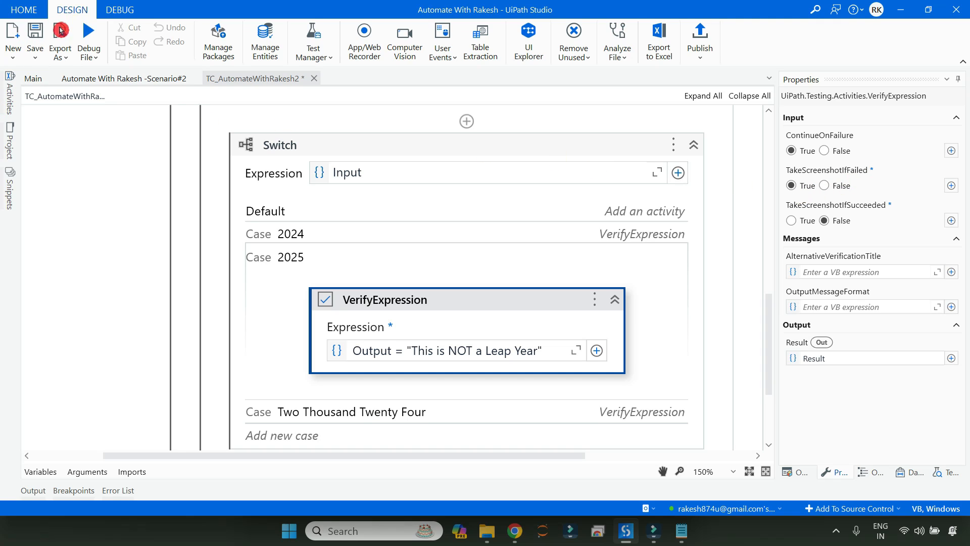
pyautogui.moveTo(89, 36)
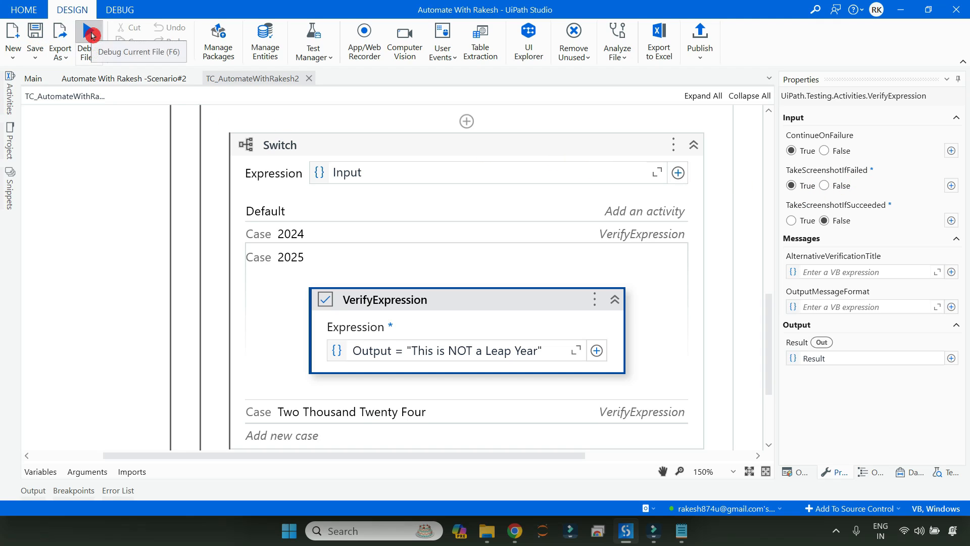
# Step: Debug-run the test case, confirm the folder holds only i40j35gq-zoh.jpg, and minimize Explorer
pyautogui.click(85, 41)
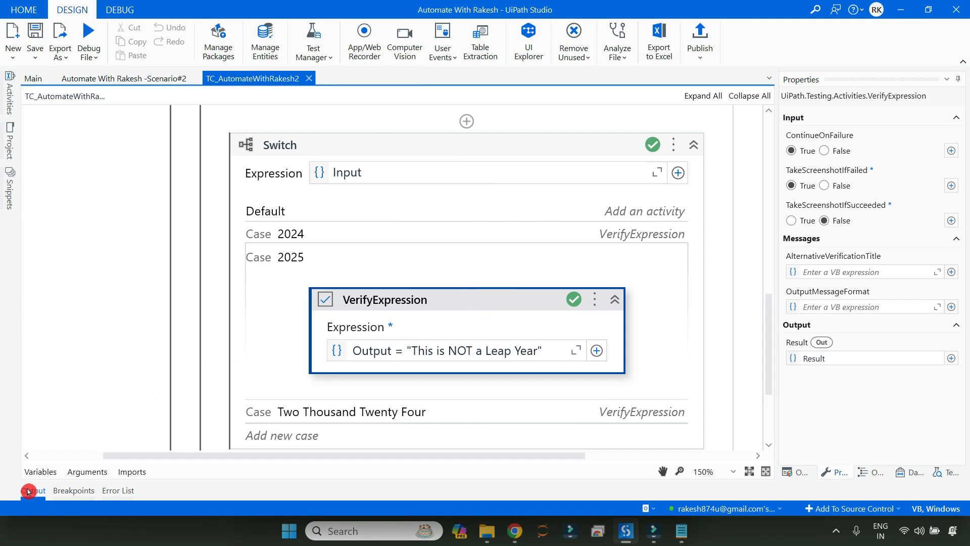
pyautogui.click(34, 490)
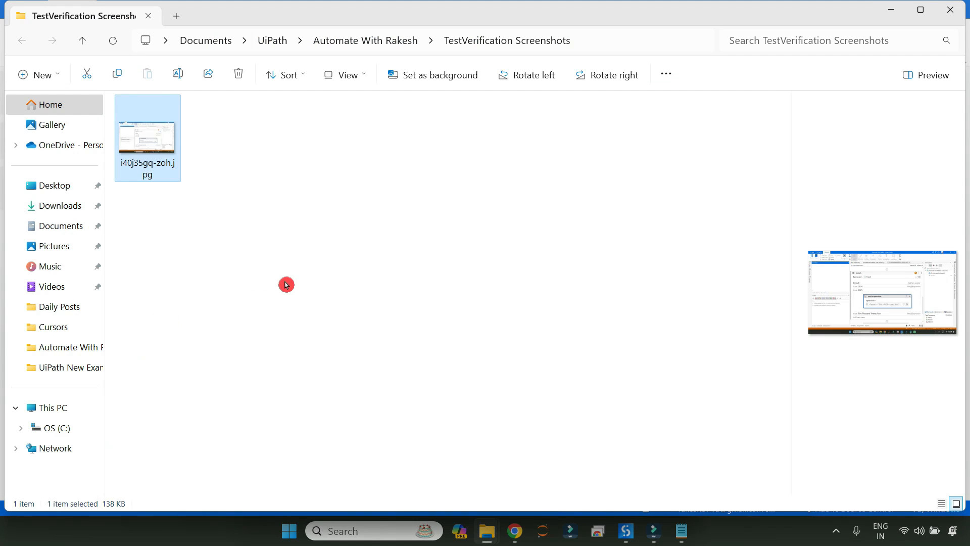
pyautogui.moveTo(161, 149)
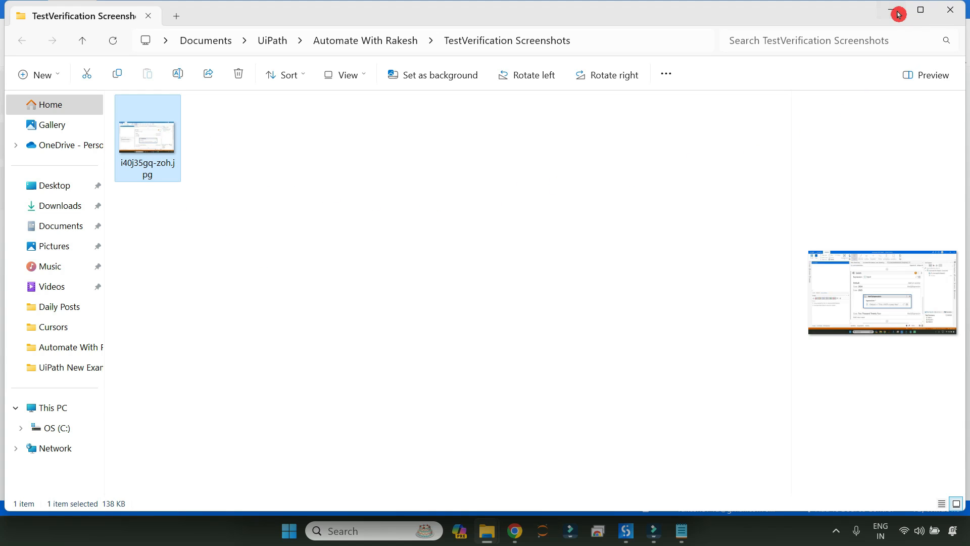
pyautogui.click(624, 531)
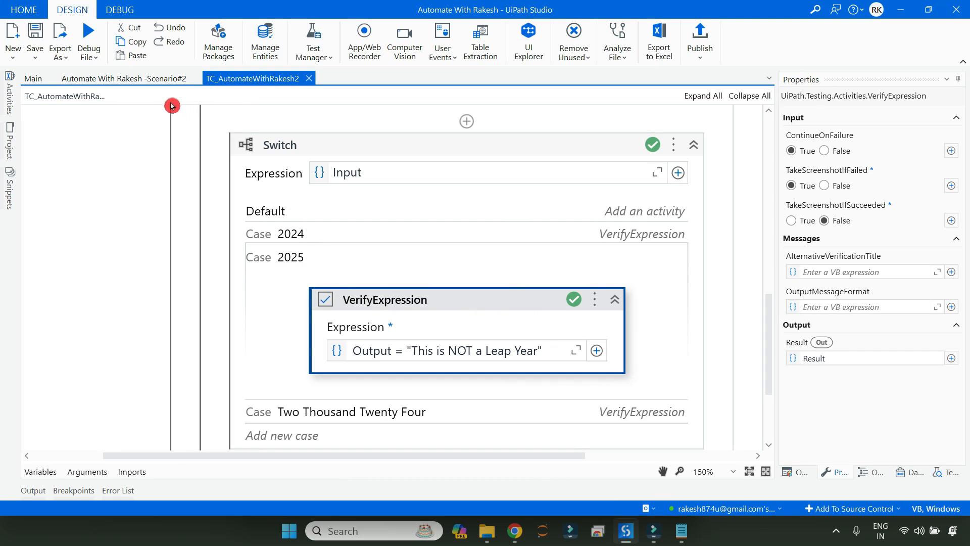
# Step: Save the Automate With Rakesh -Scenario#2 workflow with its Else Assign commented out
pyautogui.click(122, 79)
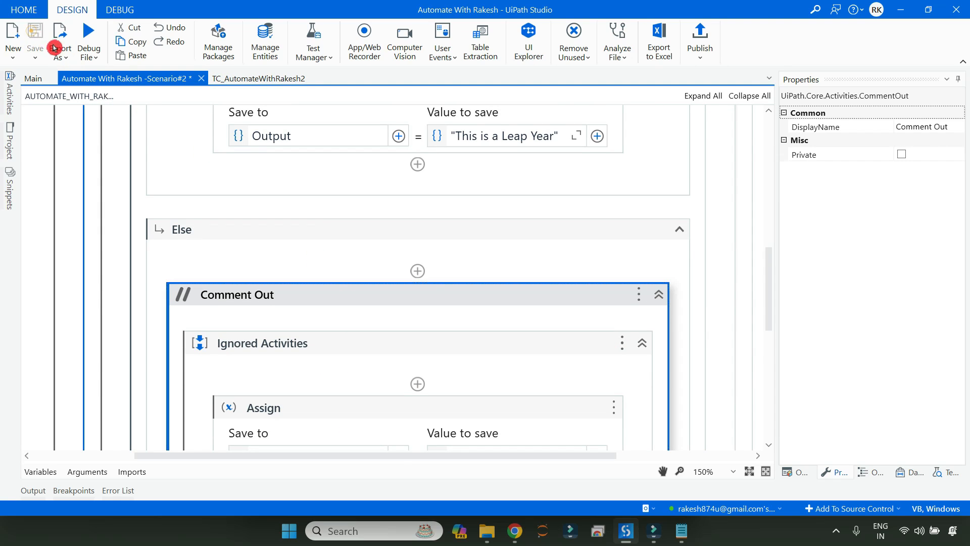
pyautogui.click(253, 78)
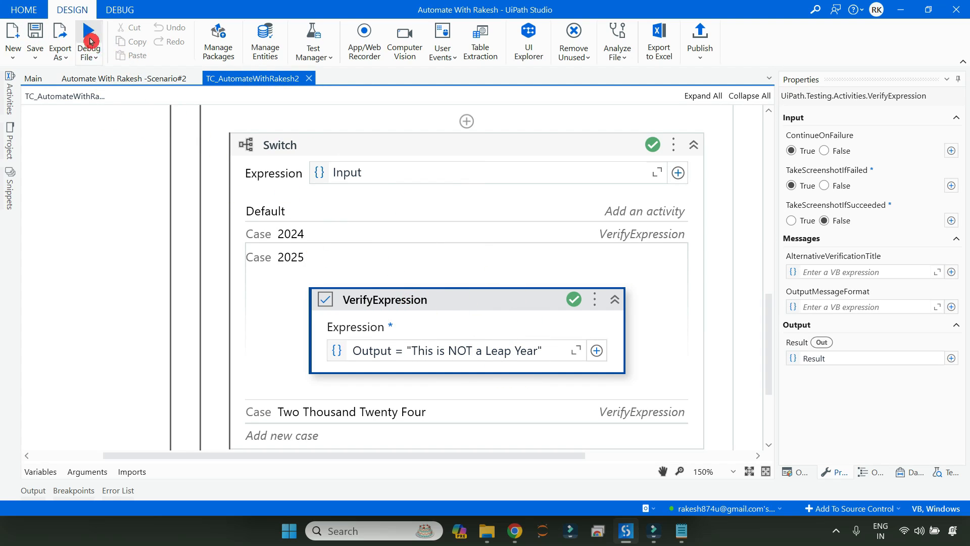
# Step: Debug the test case so verification fails and saves screenshot um2ksjkg-lk2.jpg
pyautogui.click(89, 37)
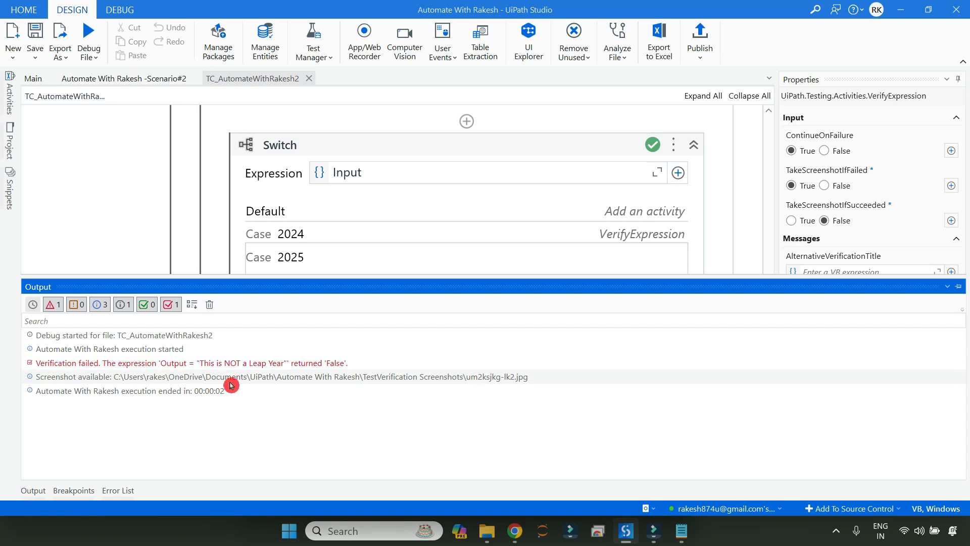
pyautogui.moveTo(264, 378)
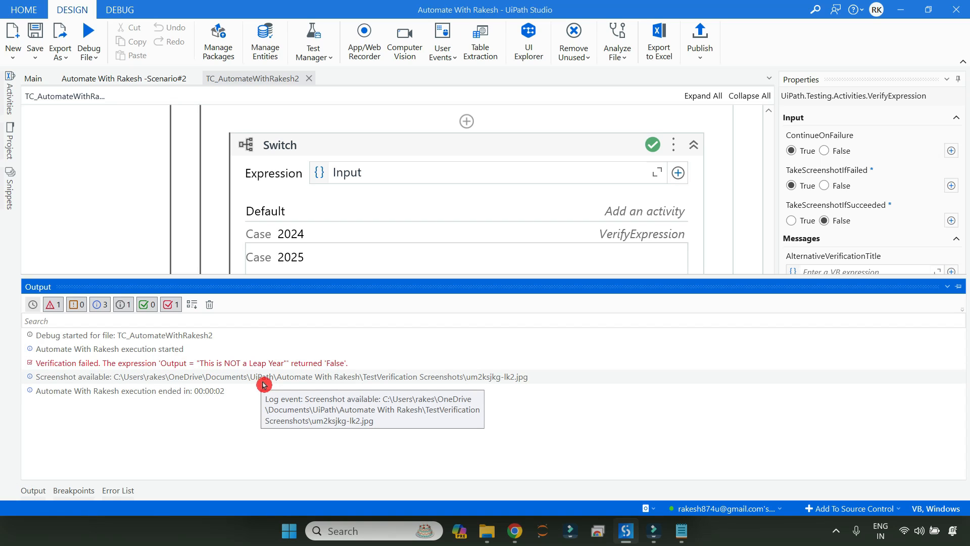
pyautogui.moveTo(355, 384)
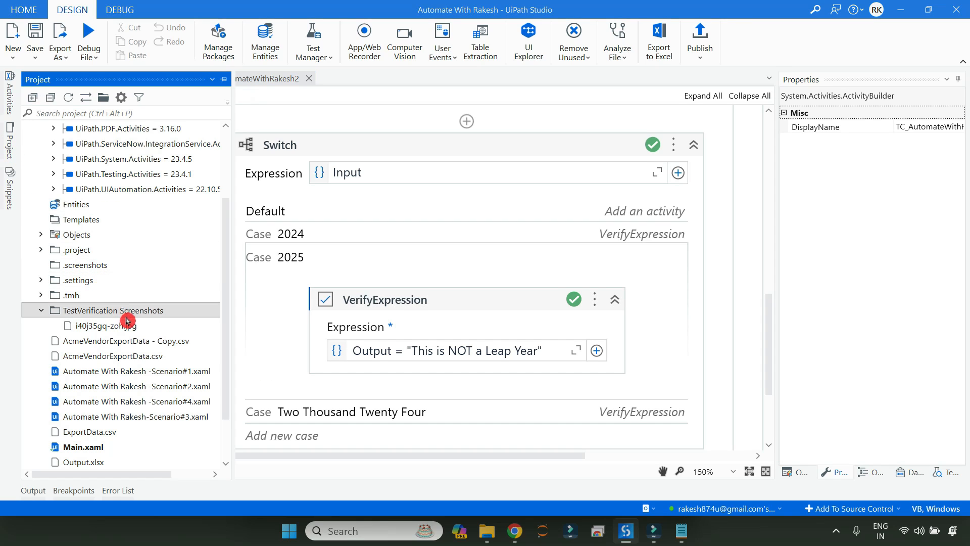
# Step: Open um2ksjkg-lk2.jpg from TestVerification Screenshots in Photos
pyautogui.rightClick(102, 325)
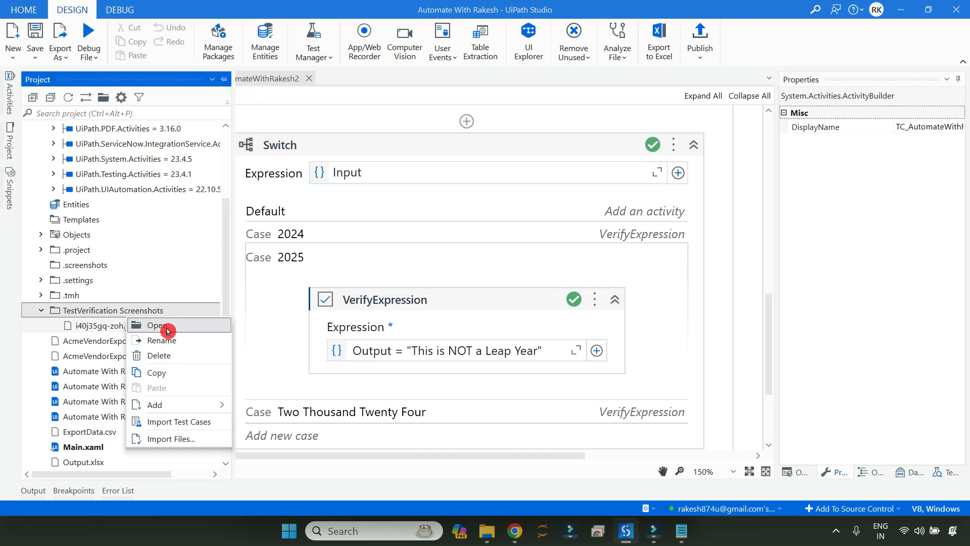
pyautogui.click(158, 325)
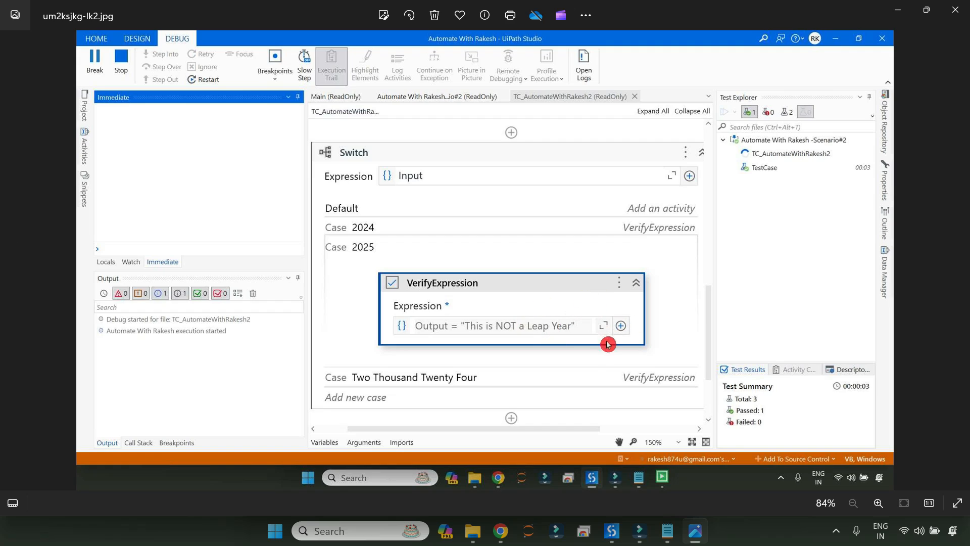
pyautogui.moveTo(906, 42)
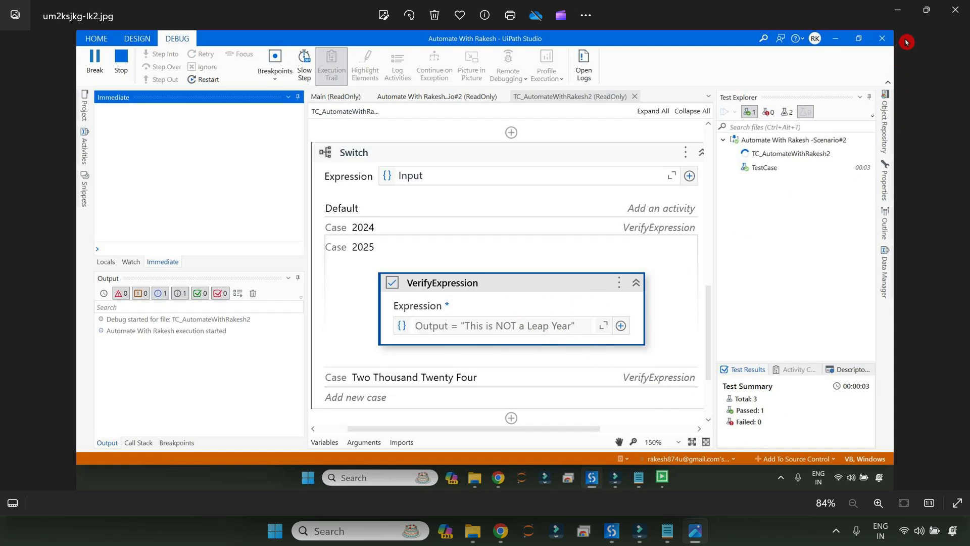
pyautogui.moveTo(937, 49)
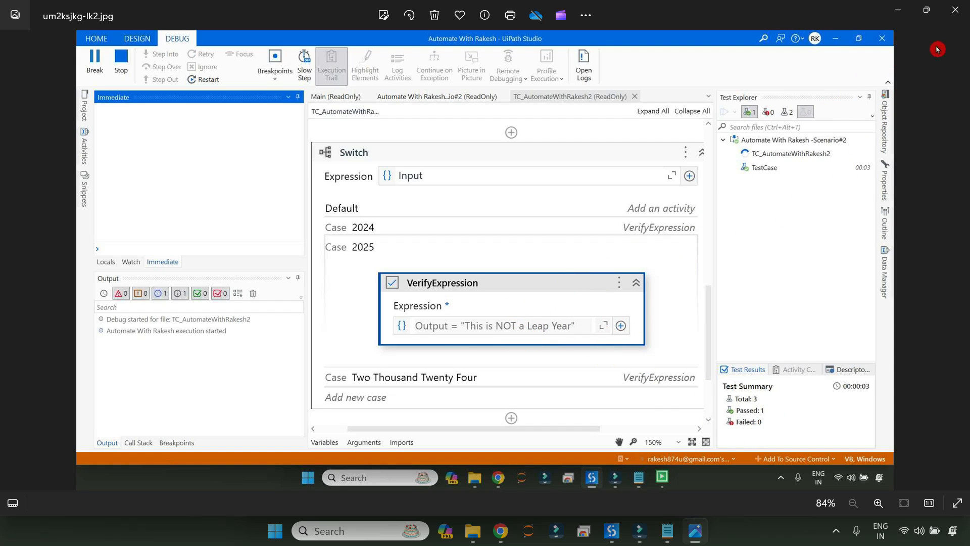